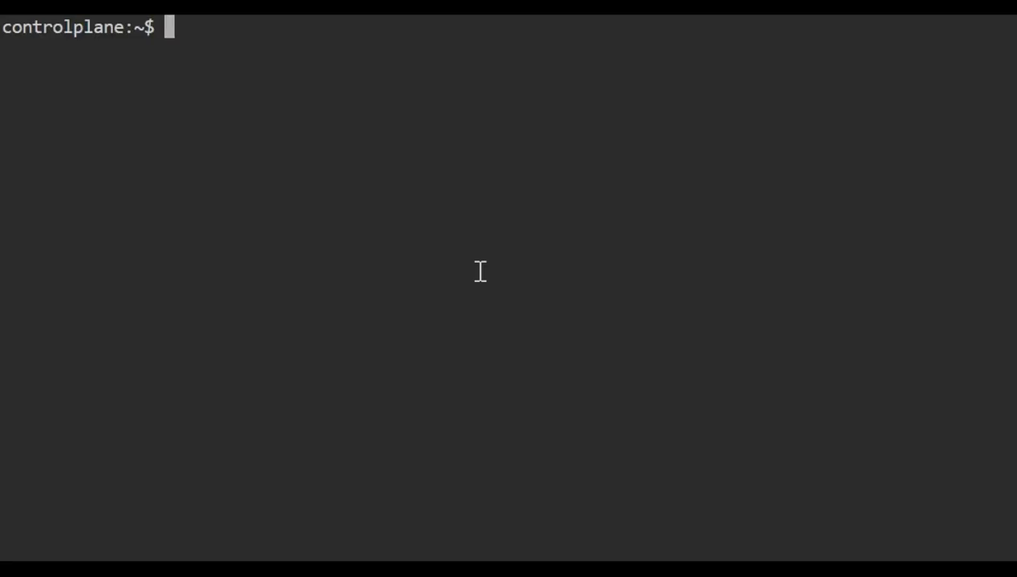
Step: Confirm no persistent volumes exist with 'k get pv', then clear the screen
type("k")
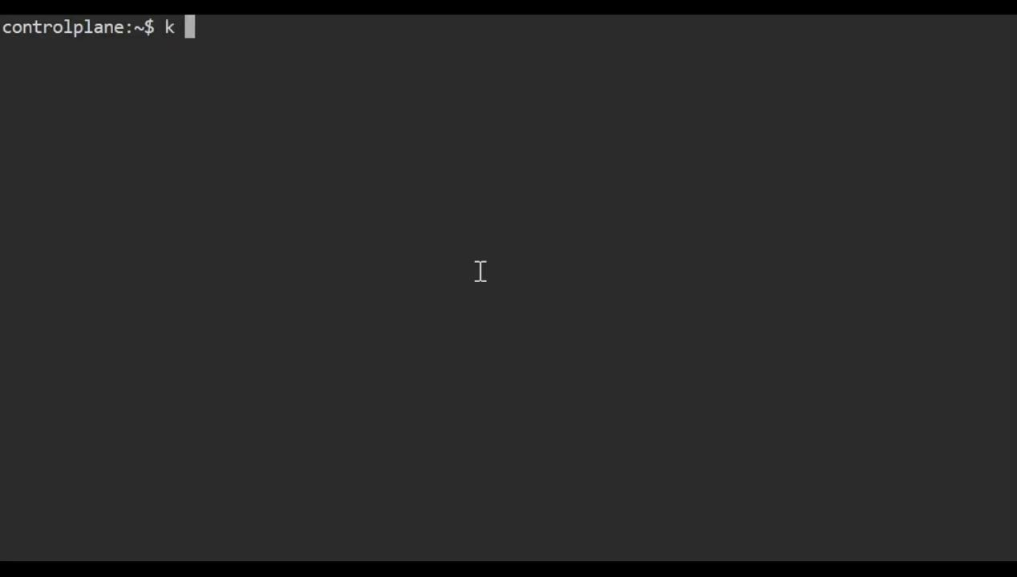
type("get pv")
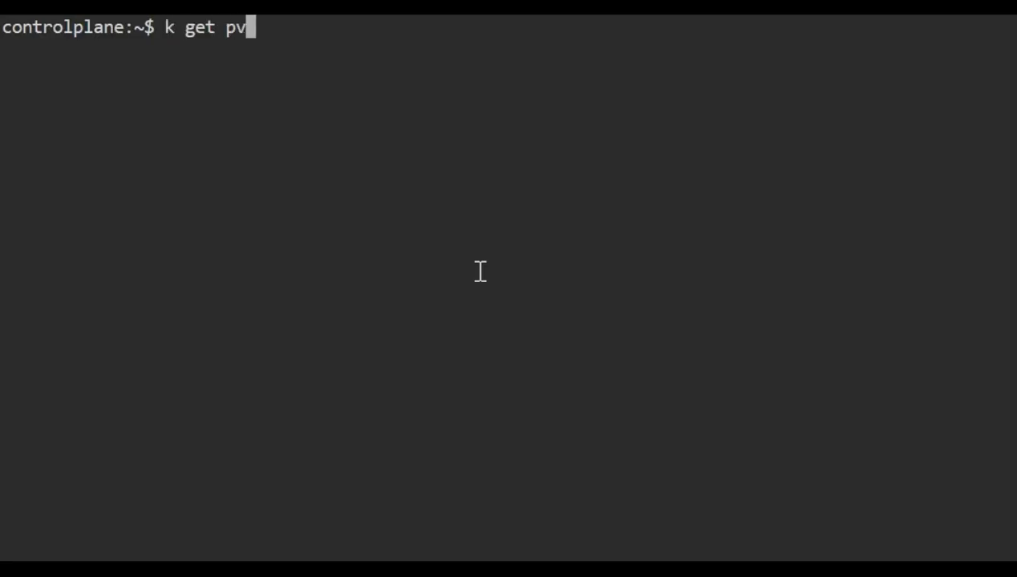
key("Return")
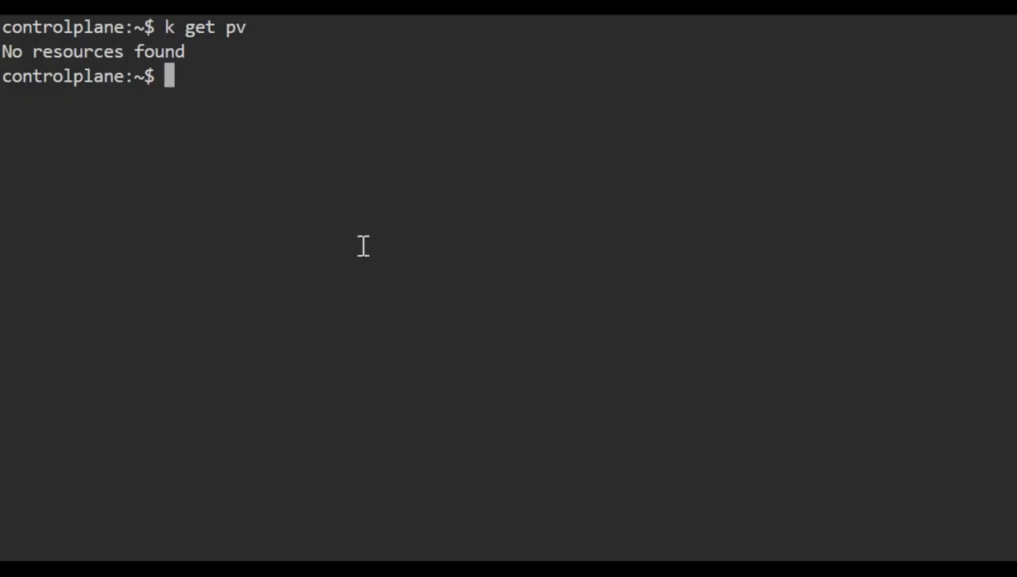
type("clear")
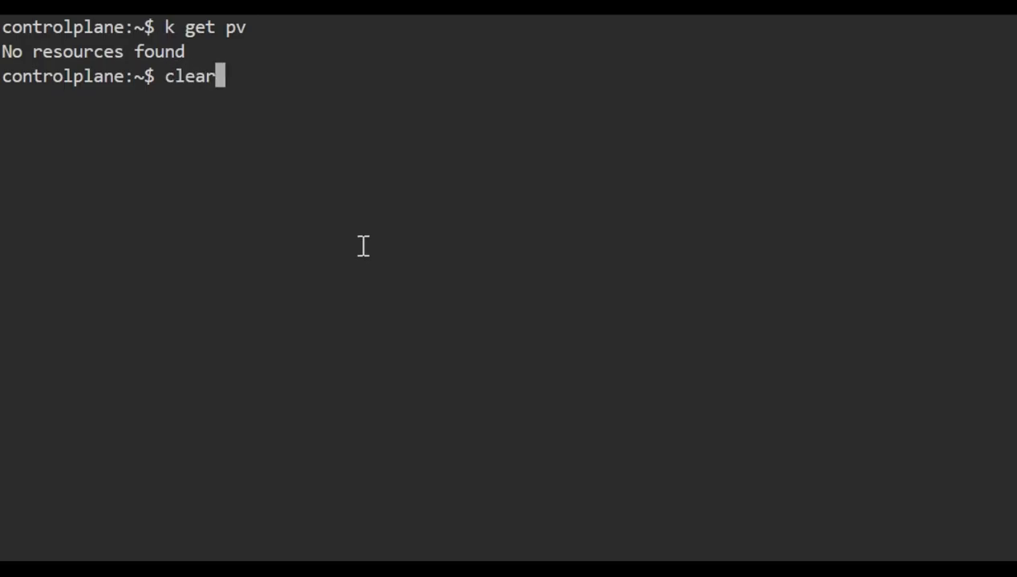
key("Enter")
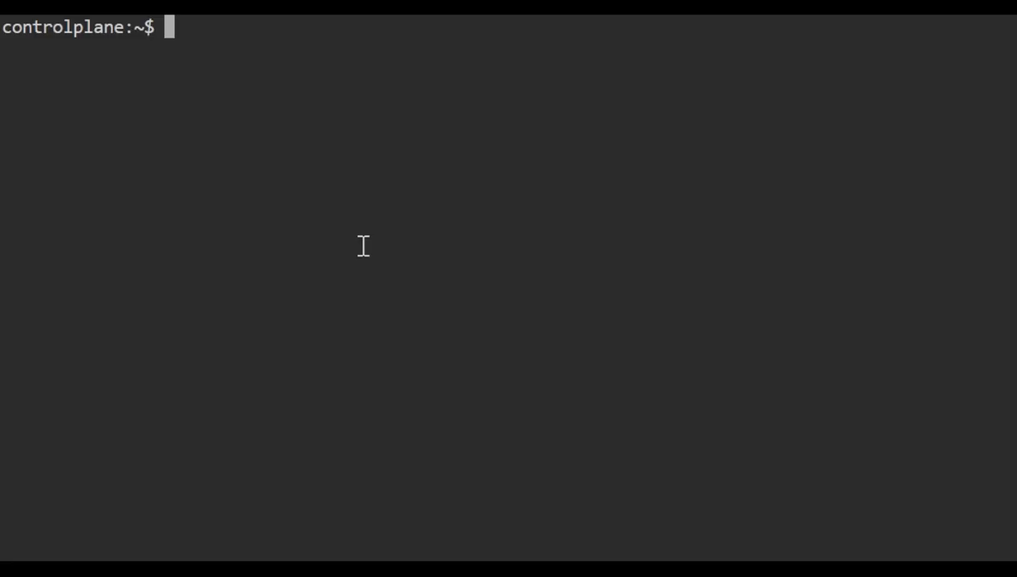
Step: List the cluster namespaces and create the mariadb namespace
type("k")
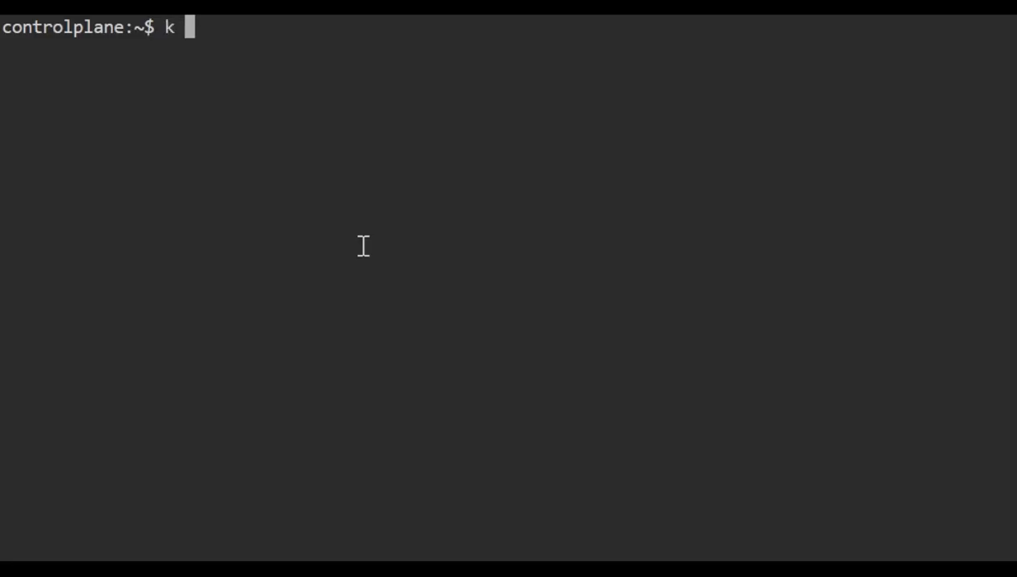
type("get ns")
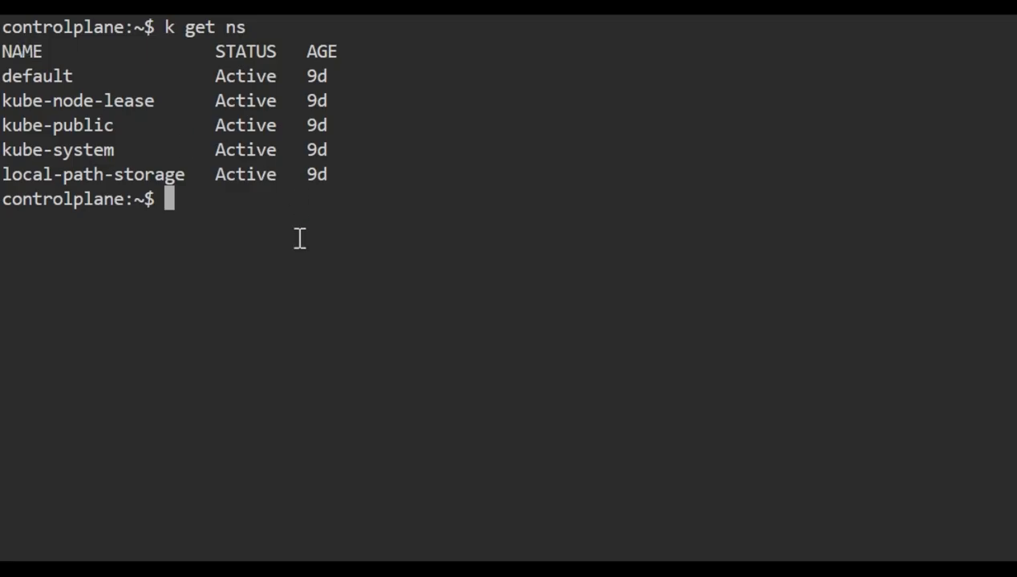
type("k c")
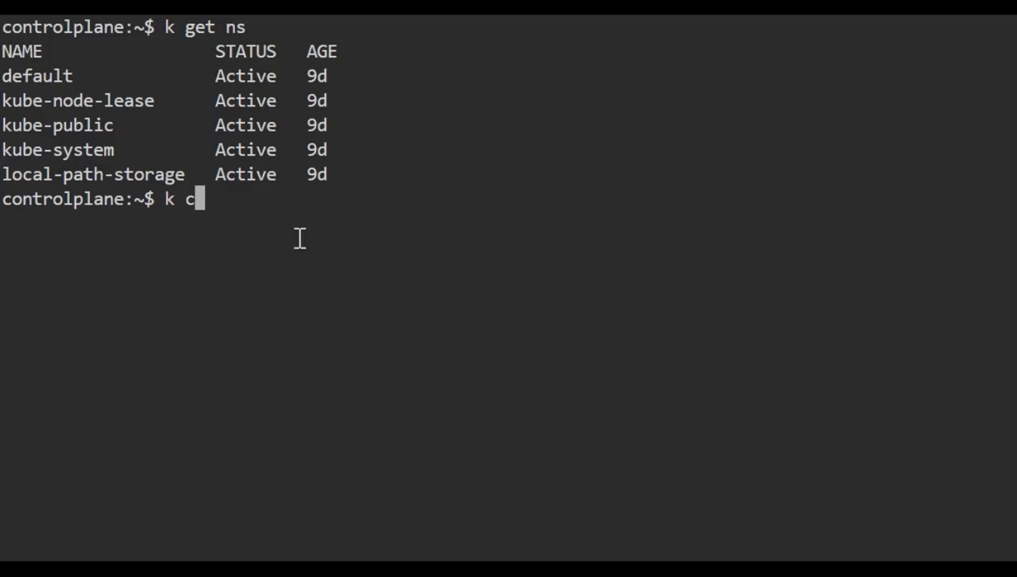
type("reate ns")
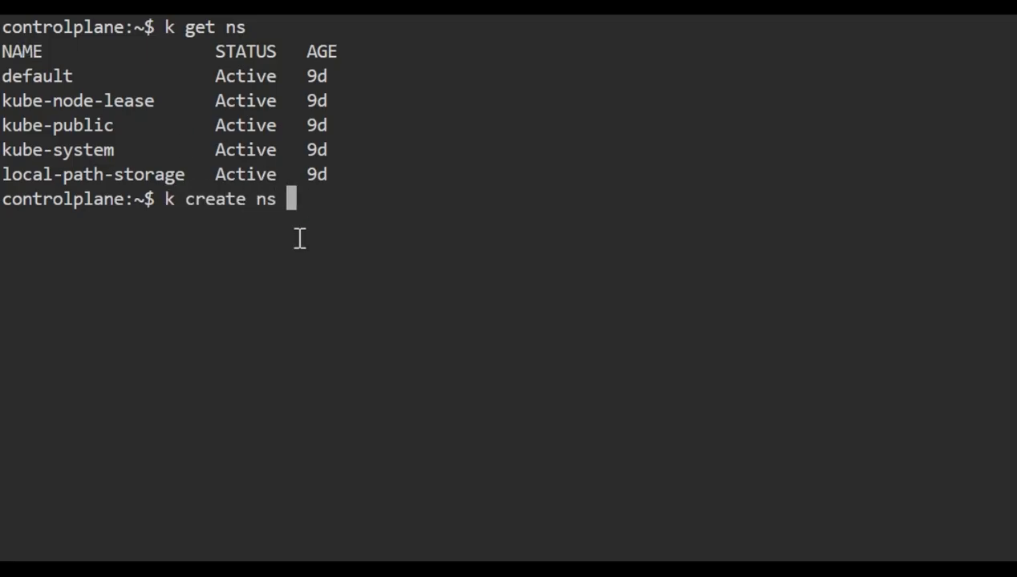
type("man")
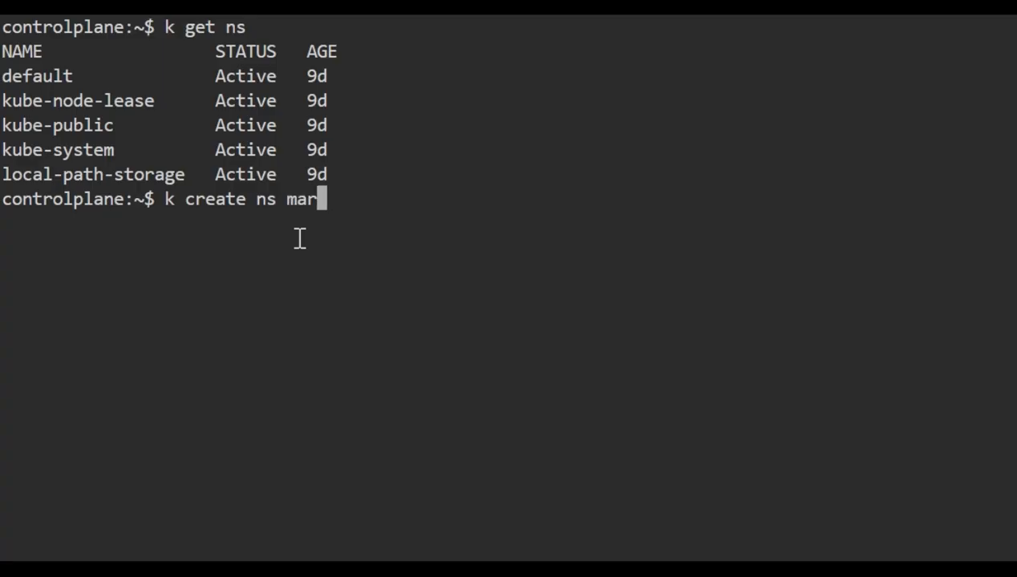
key("Return")
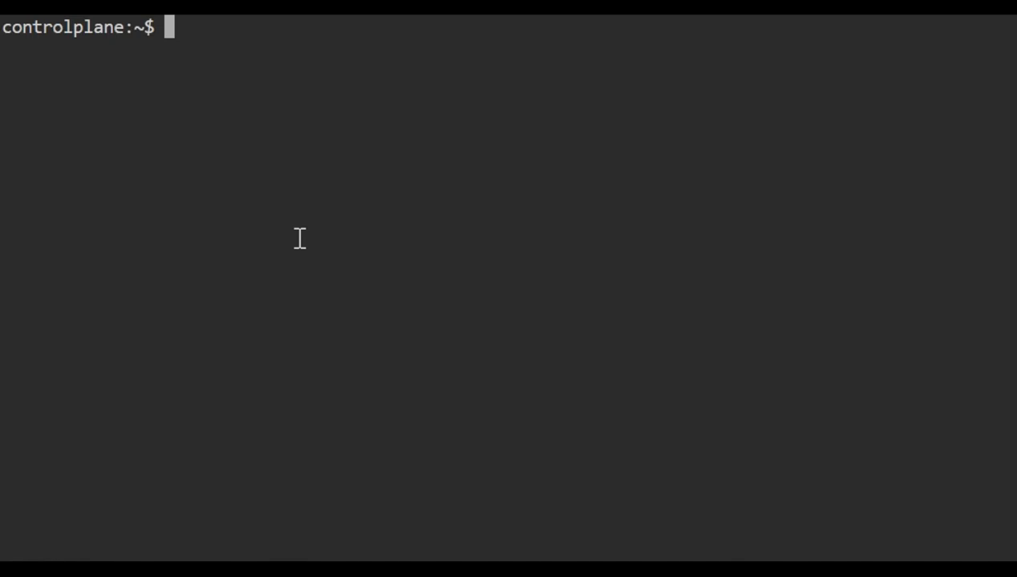
Step: Write the mariadb-pv persistent volume manifest in pv.yaml with vi
type("vi")
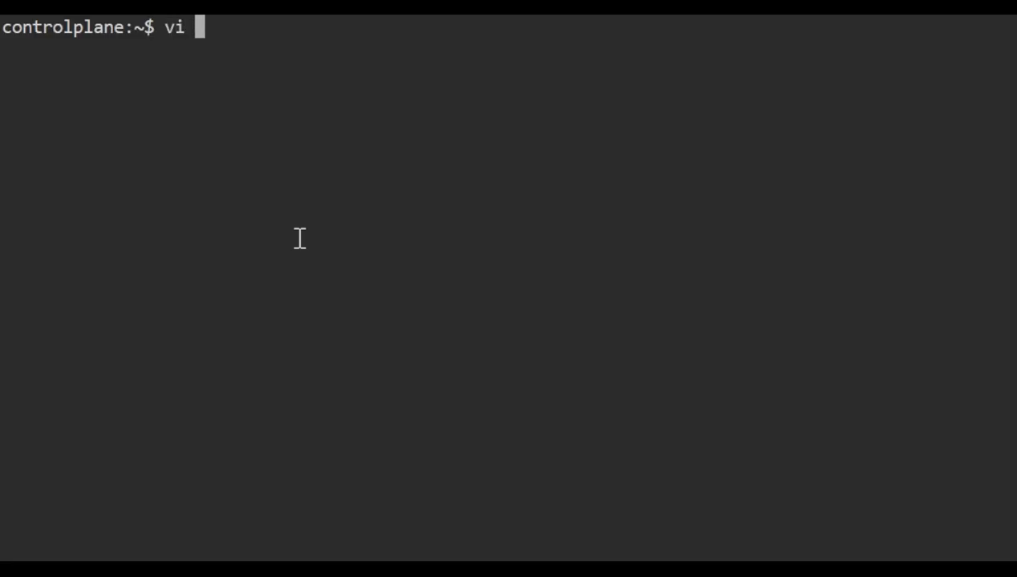
type("pv")
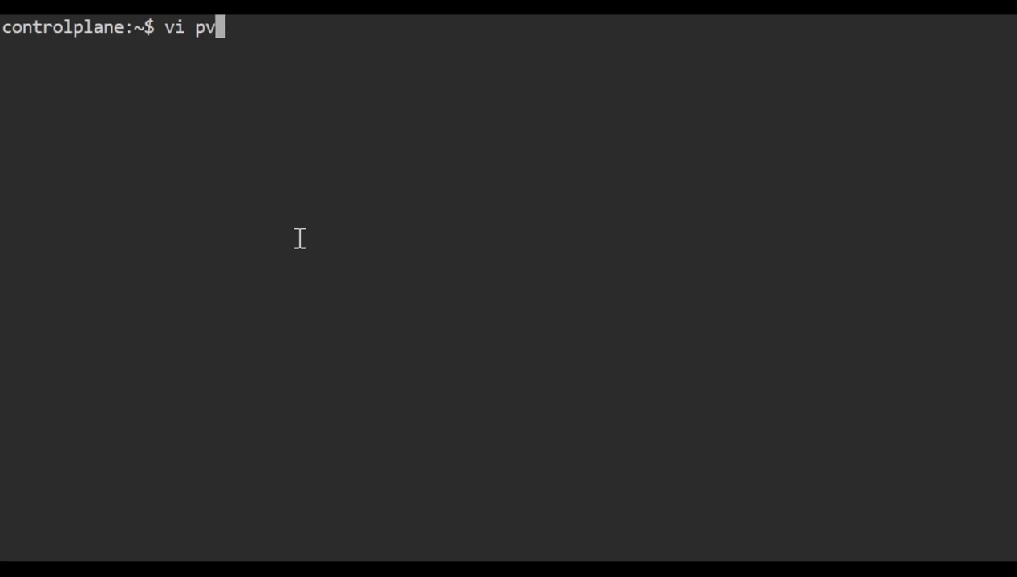
key("Enter")
type("k appl")
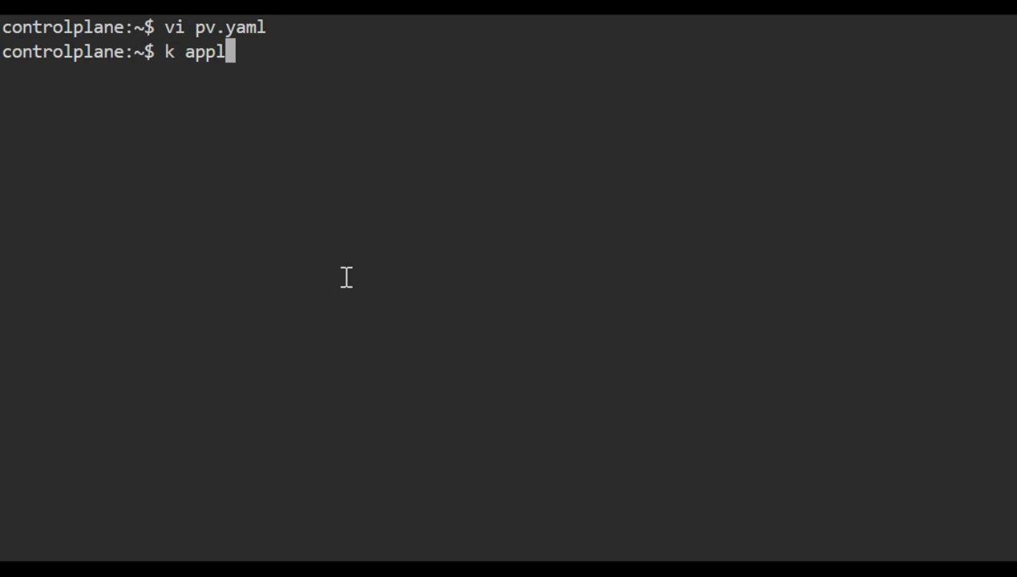
Step: Apply pv.yaml to create the mariadb-pv persistent volume
type("y -f")
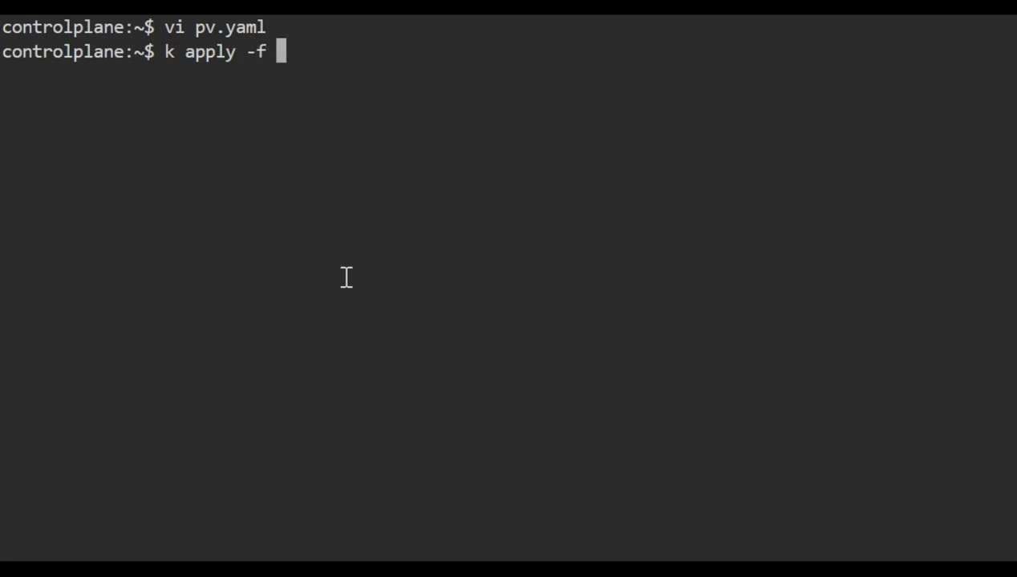
type("pv.yaml")
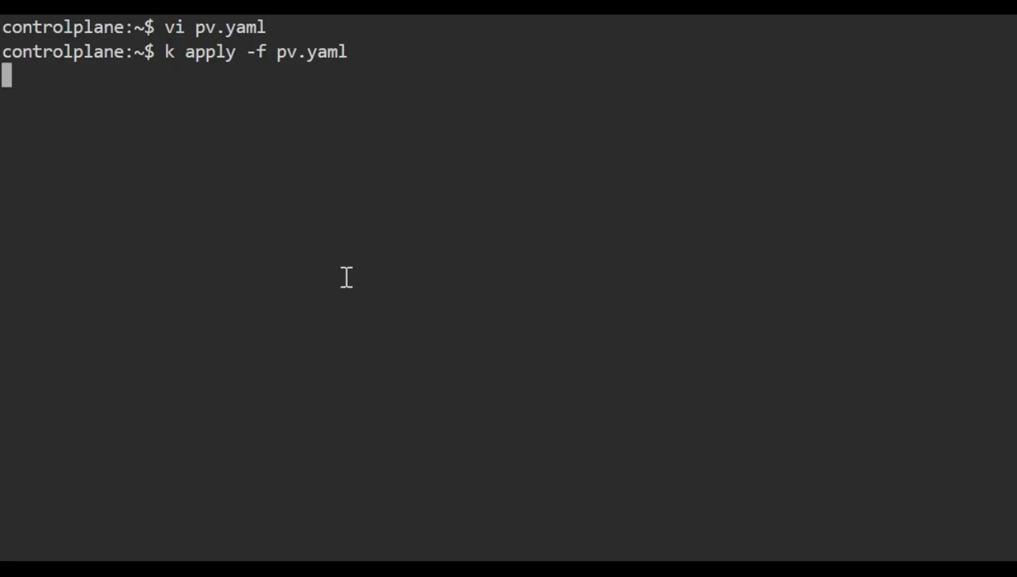
type("vi pvc.ya")
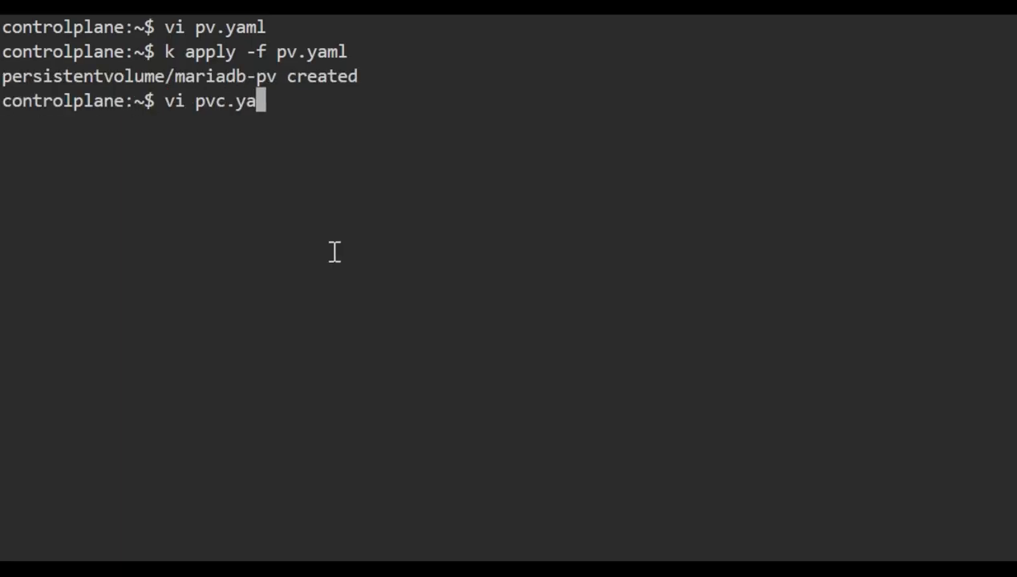
Step: Open pvc.yaml and review its 250Mi claim on mariadb-pv in namespace mariadb
key("Enter")
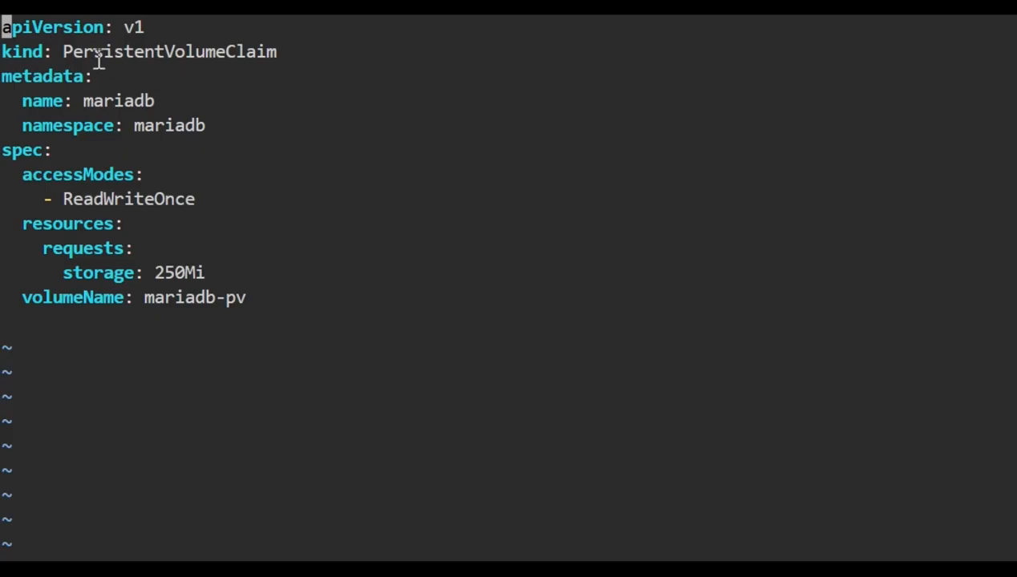
double_click(169, 51)
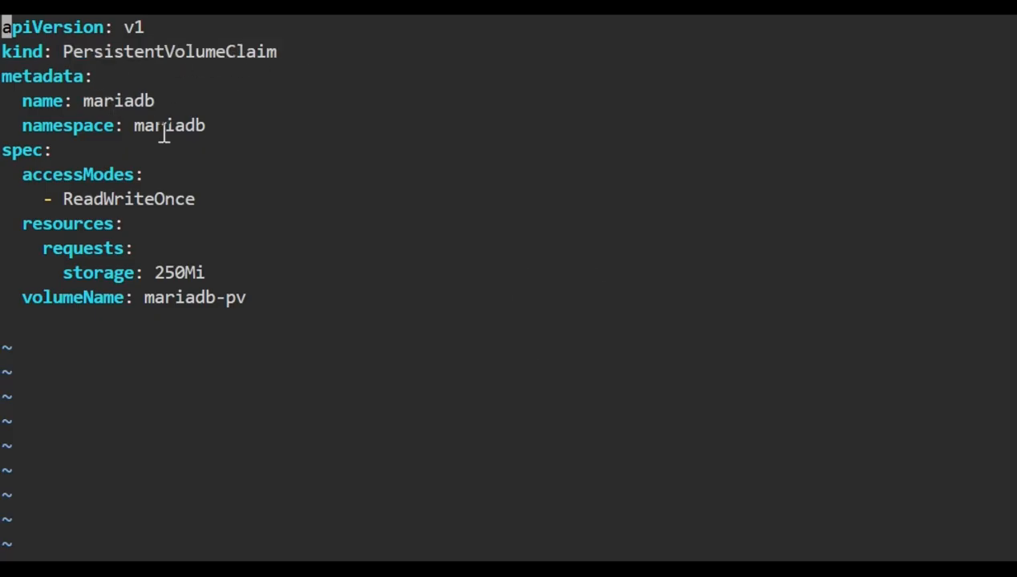
double_click(169, 126)
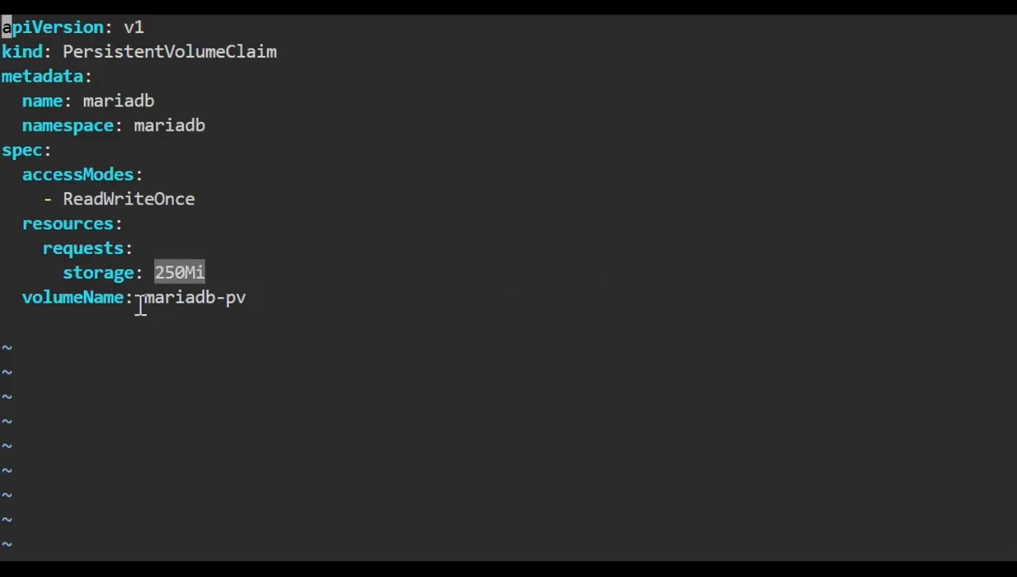
mouse_move(269, 103)
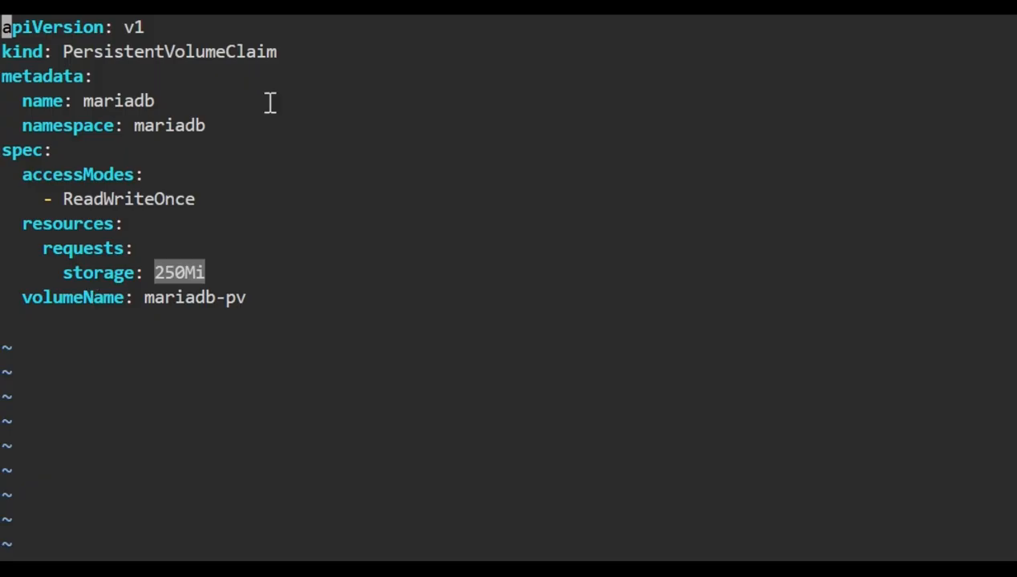
mouse_move(186, 233)
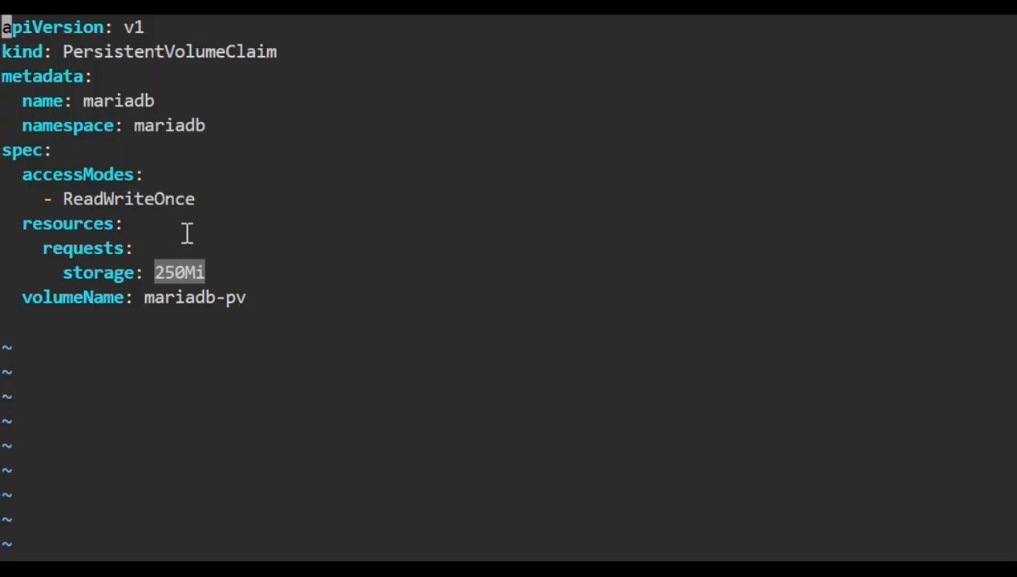
mouse_move(168, 306)
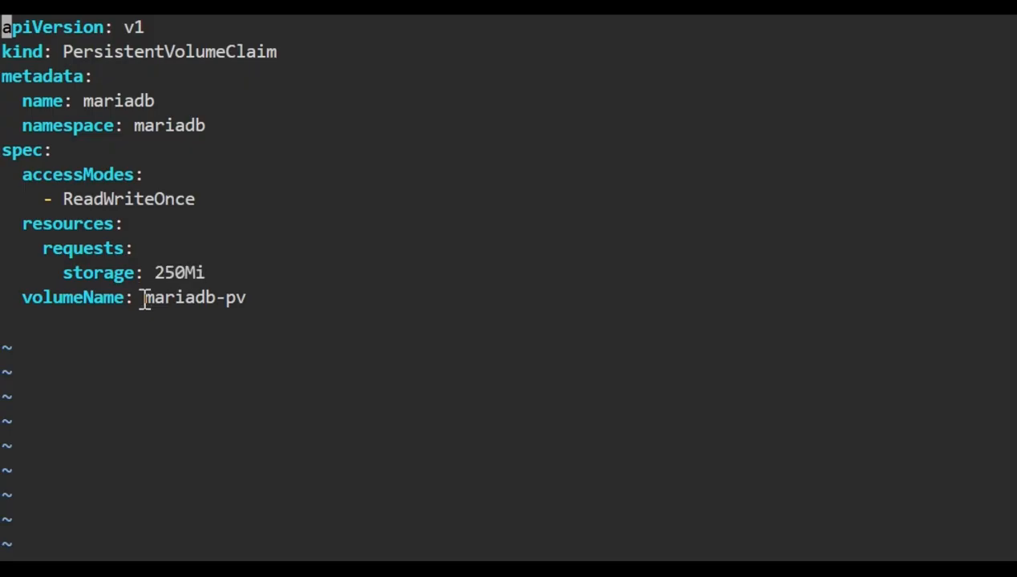
double_click(194, 297)
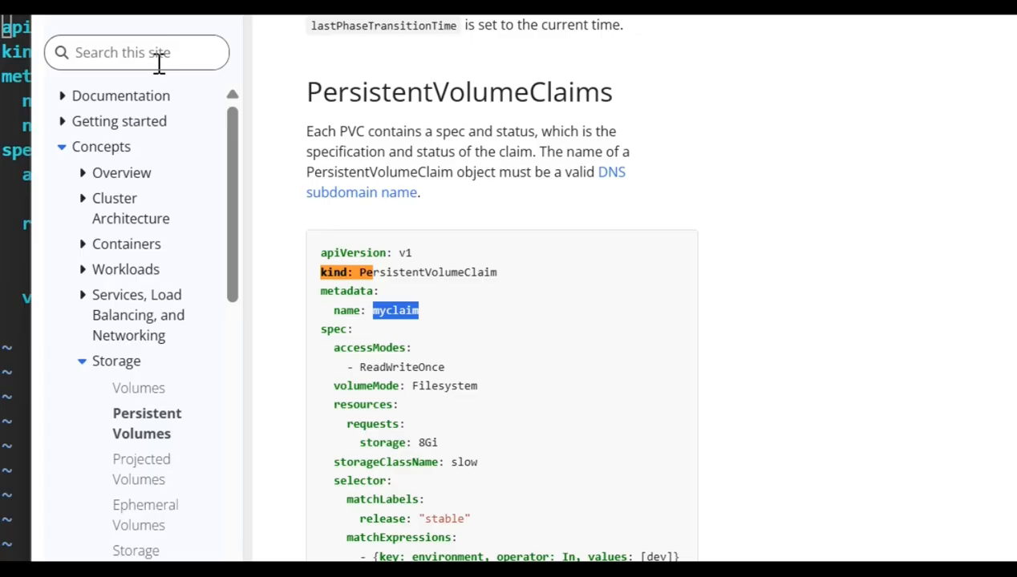
mouse_move(323, 127)
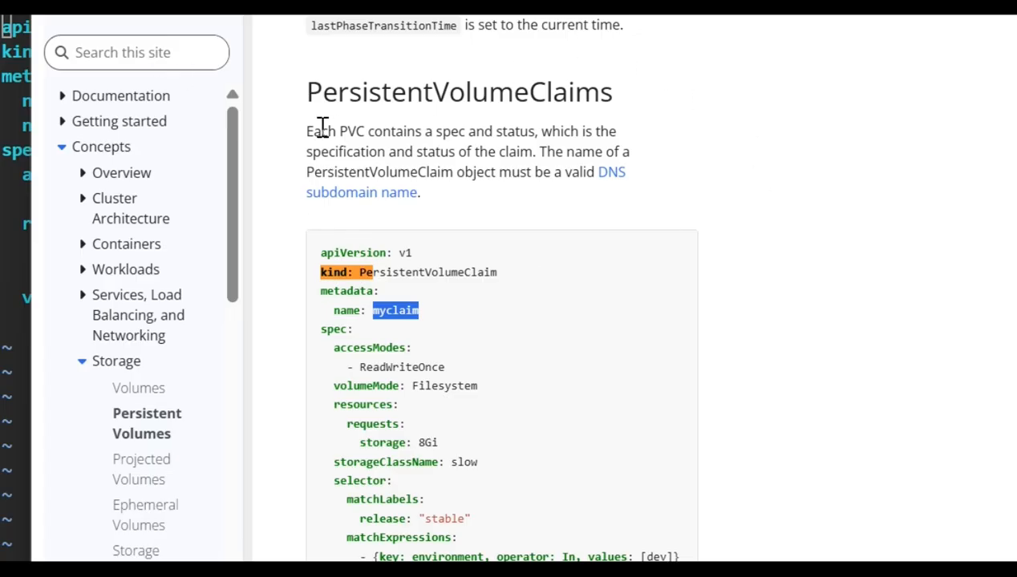
mouse_move(393, 268)
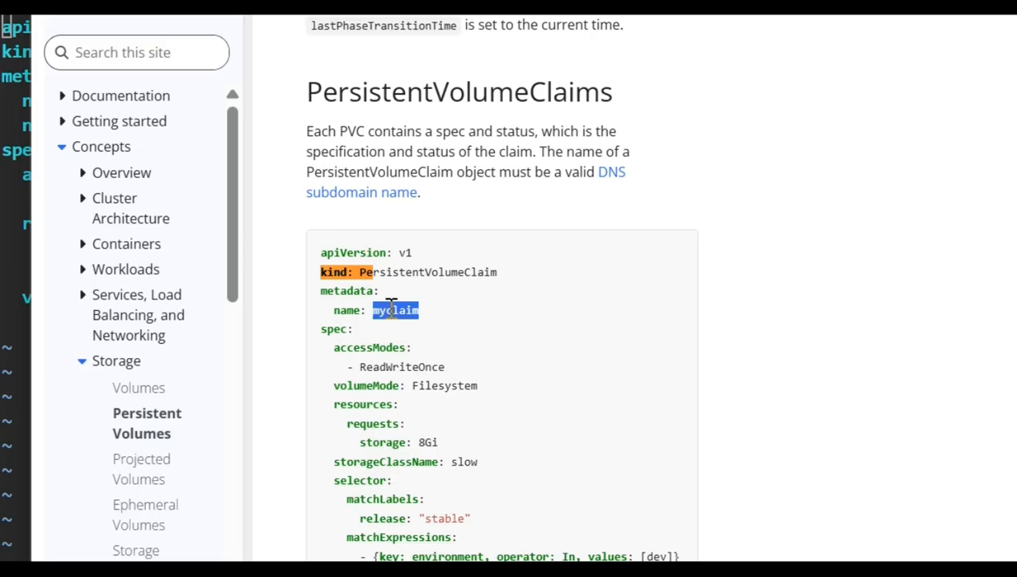
double_click(401, 367)
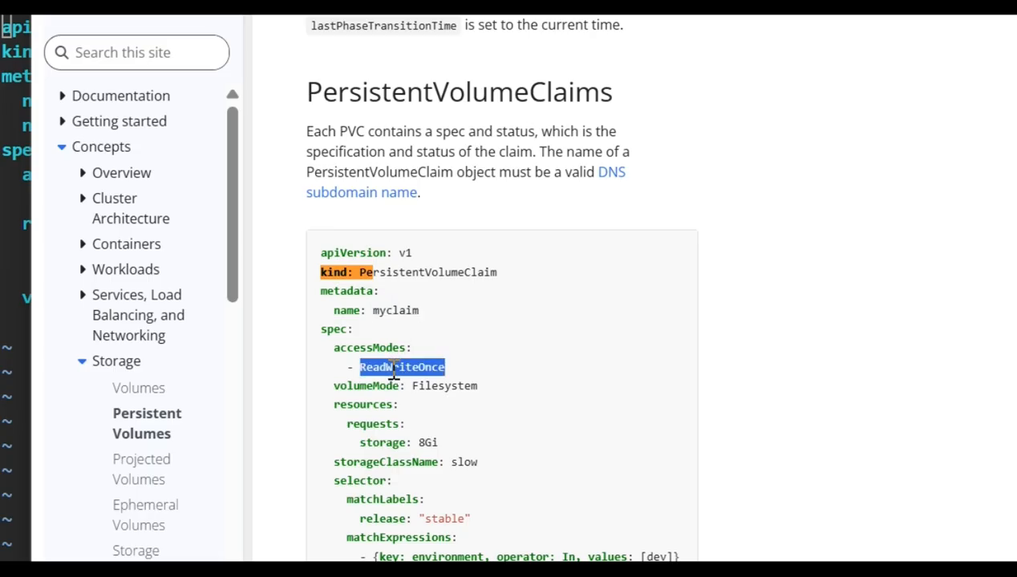
mouse_move(425, 439)
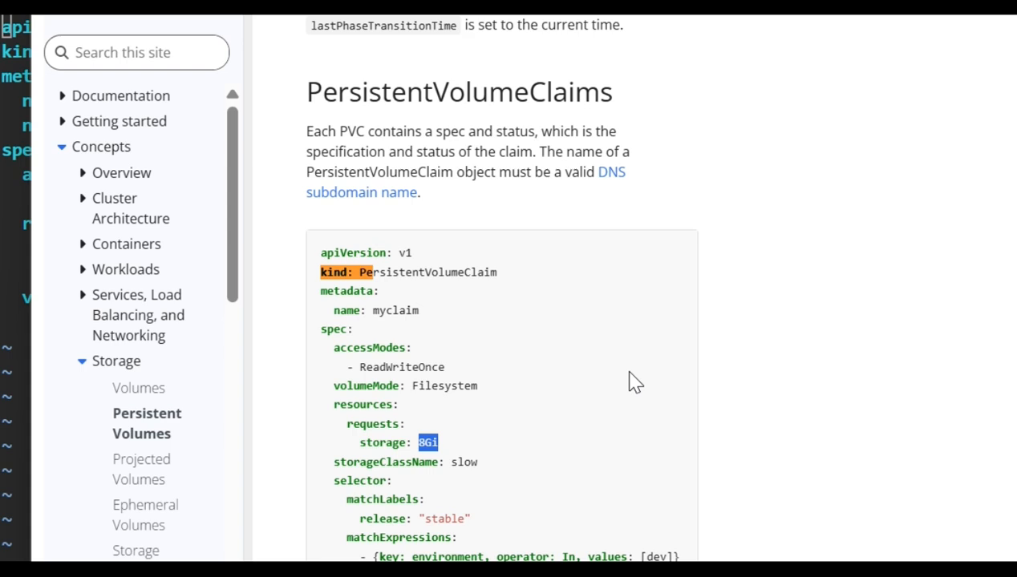
mouse_move(607, 373)
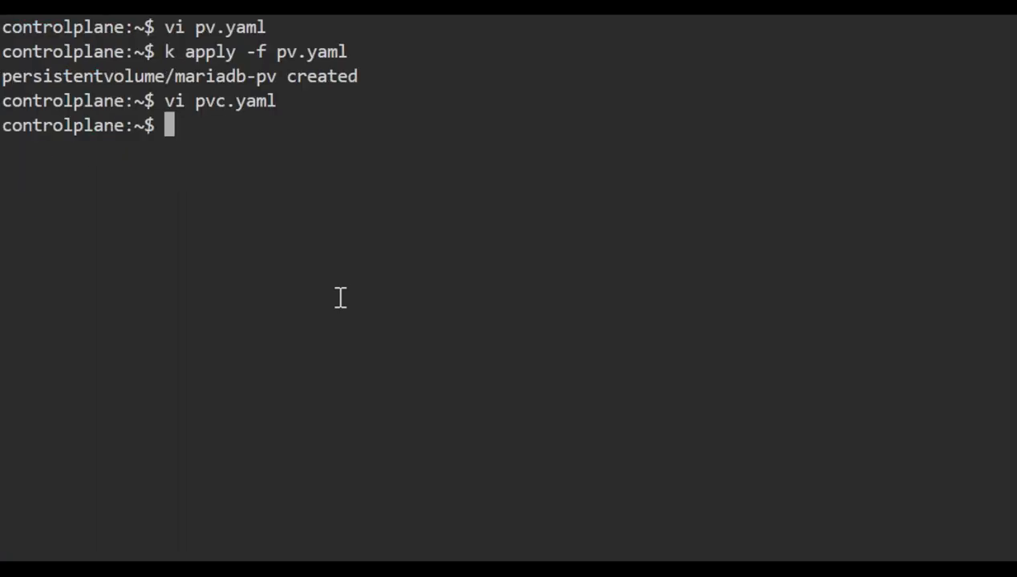
mouse_move(249, 92)
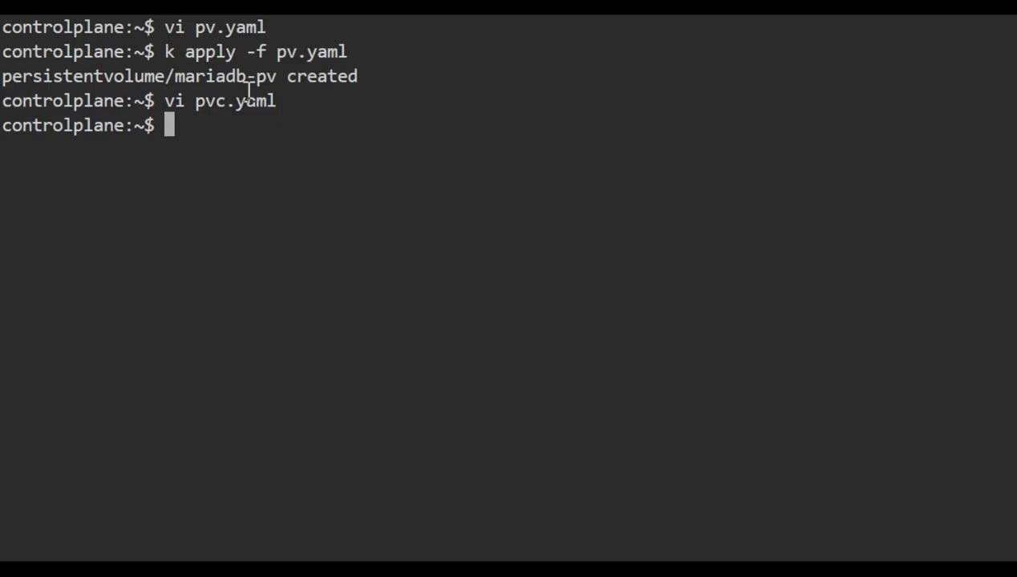
Step: List the persistent volumes and re-check the mariadb claim in pvc.yaml
type("k get pv")
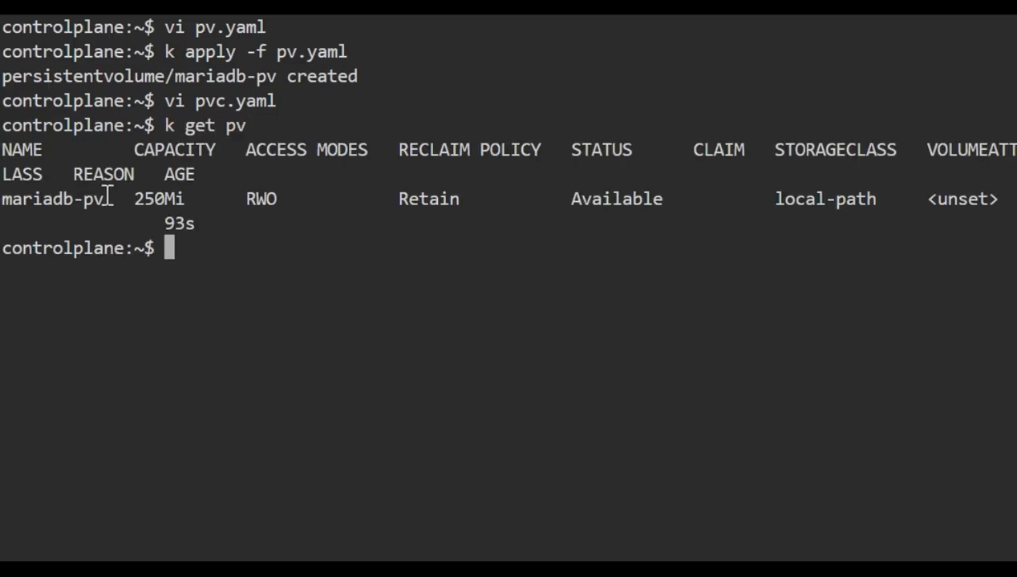
mouse_move(285, 297)
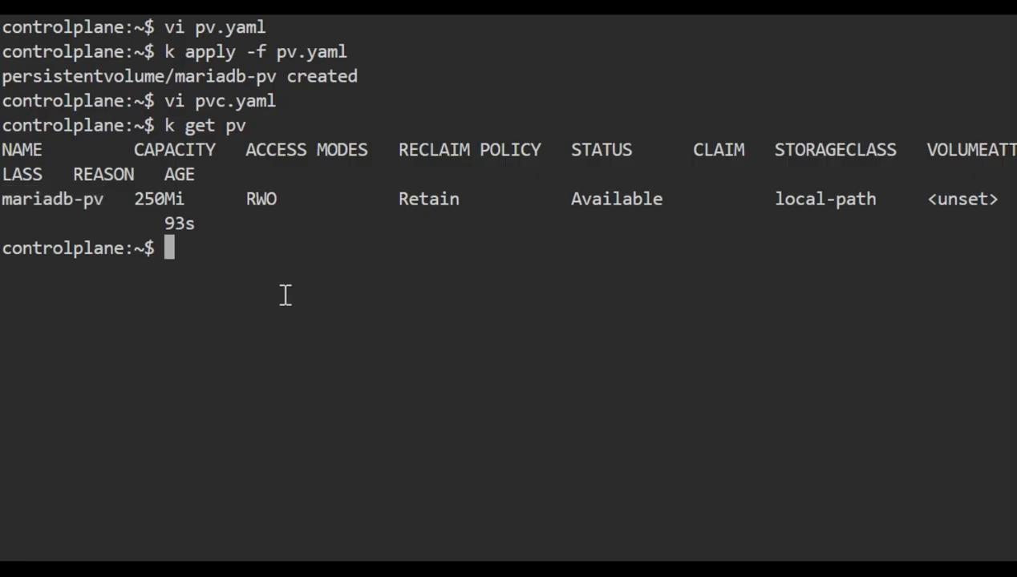
type("vi pvc.yaml")
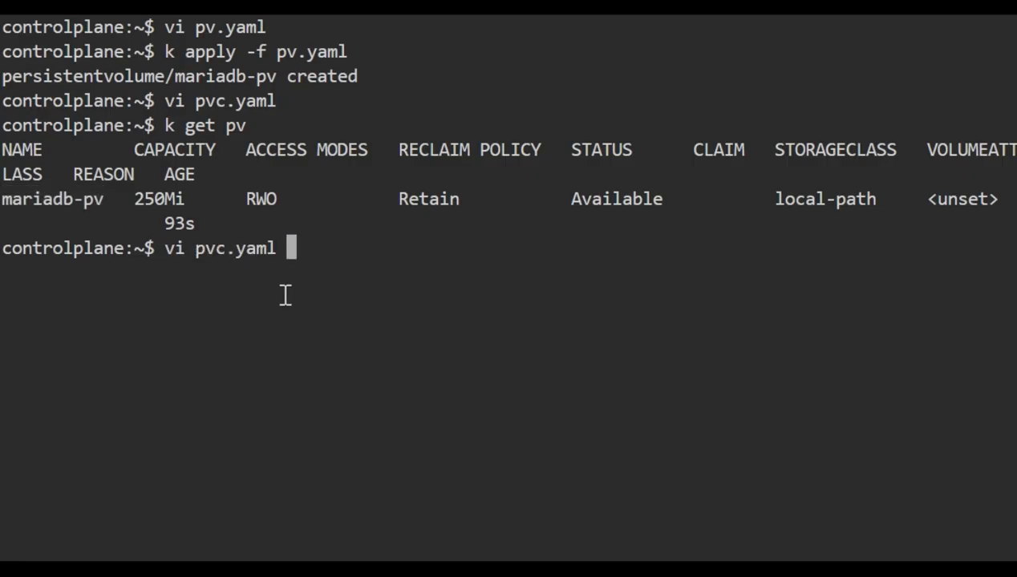
key("Enter")
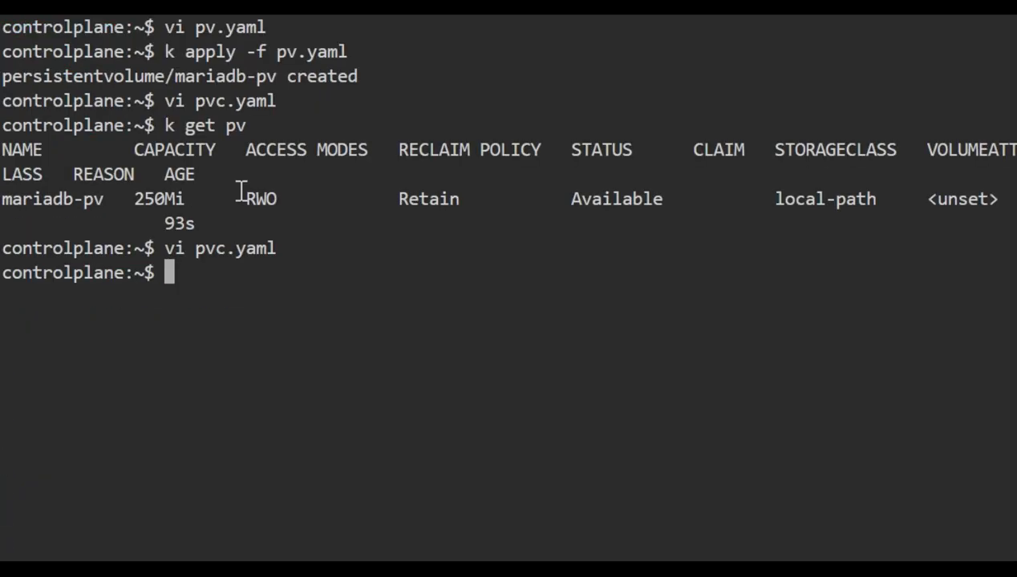
Step: Apply pvc.yaml to create the mariadb persistent volume claim
type("k apply p")
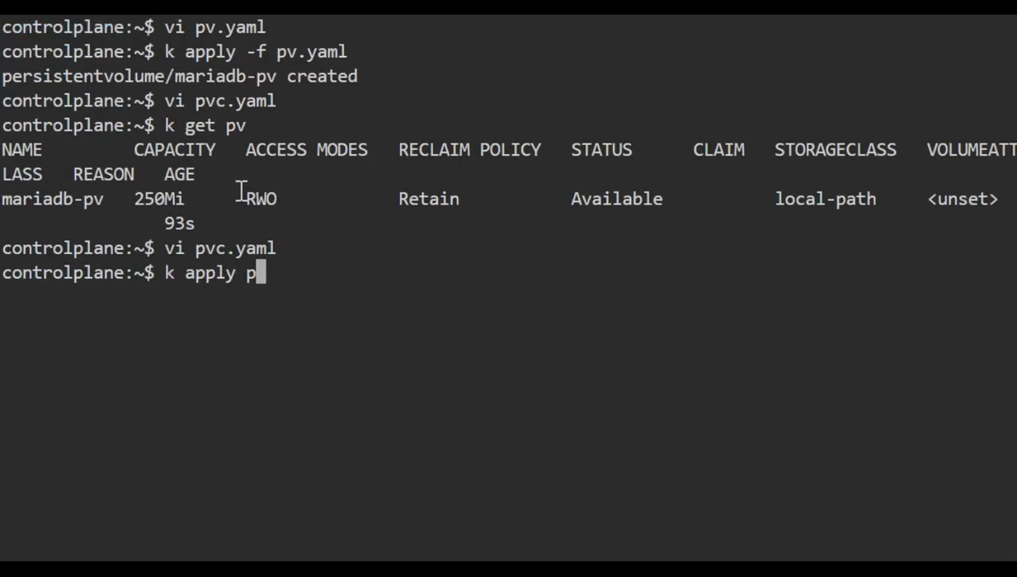
type("vc.")
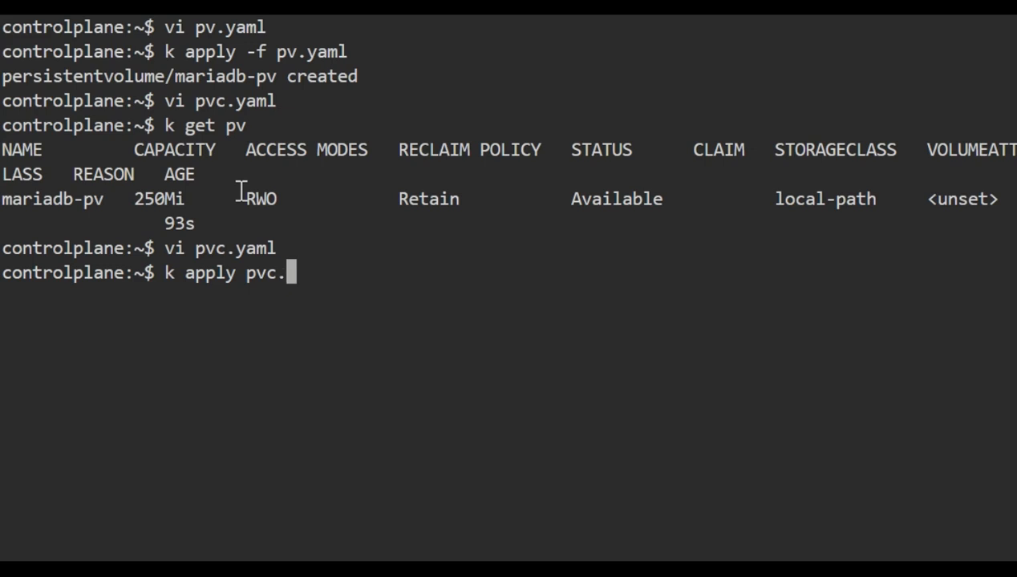
type("y")
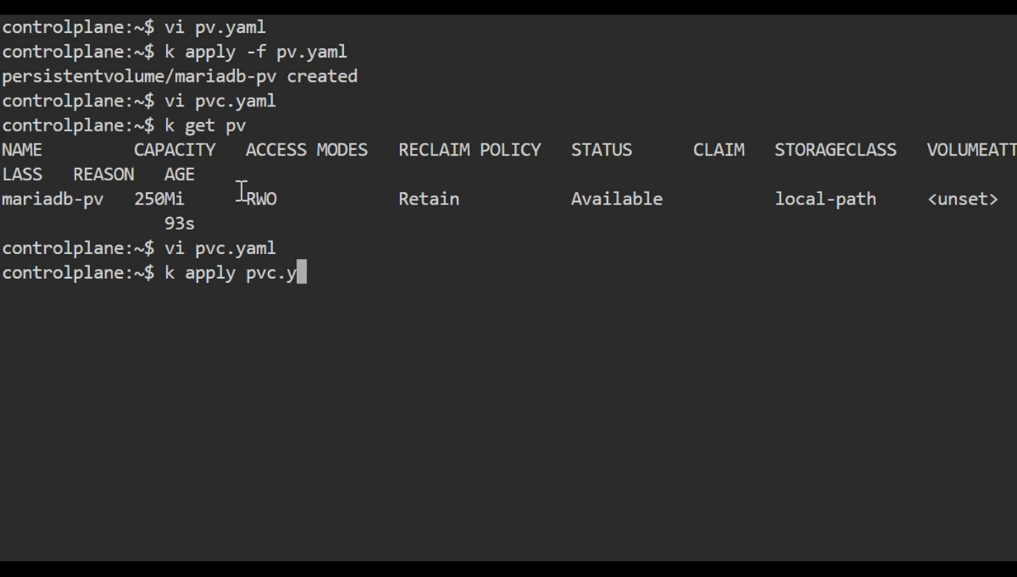
key("Backspace")
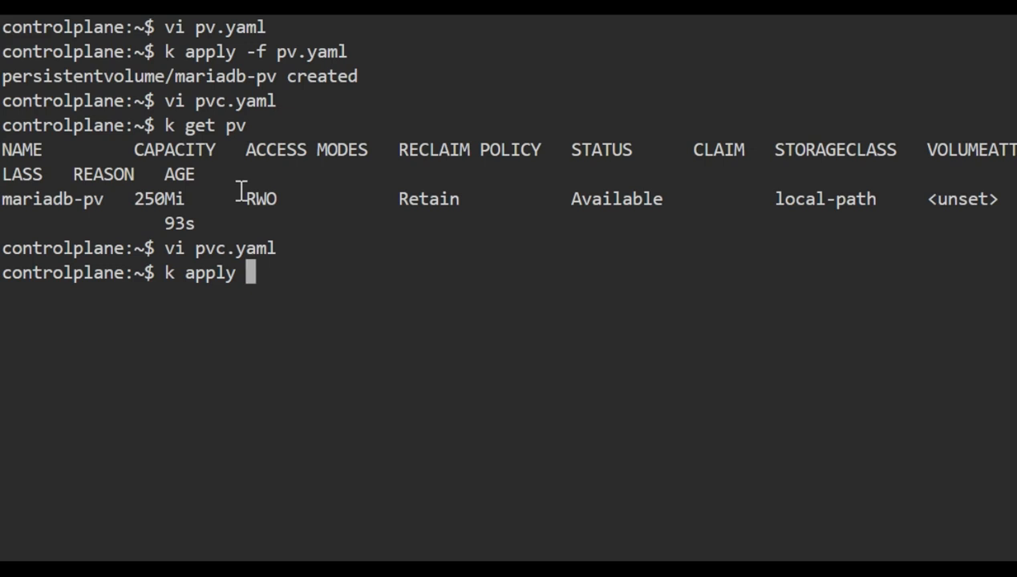
type("-f p")
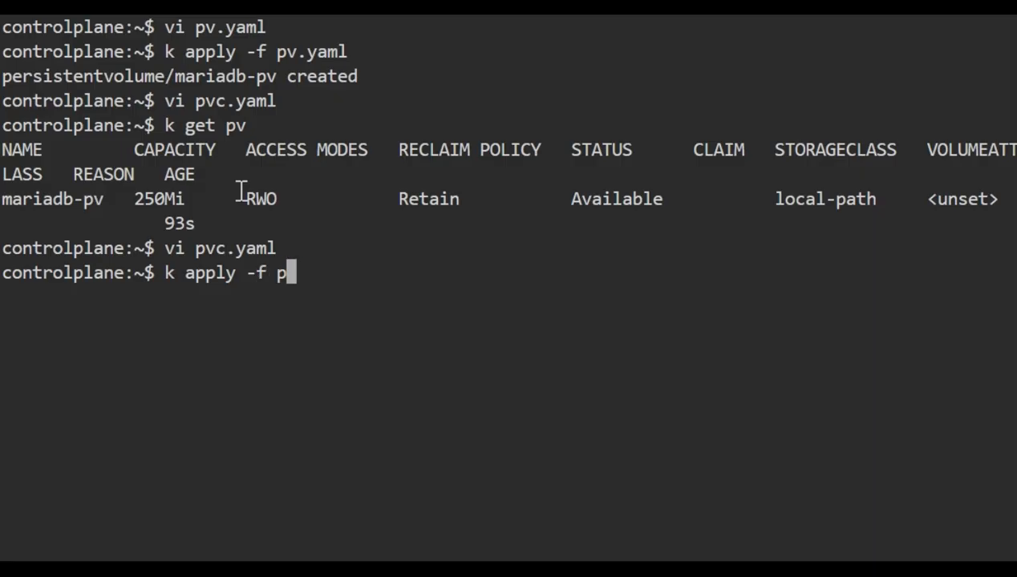
type("vc.yaml")
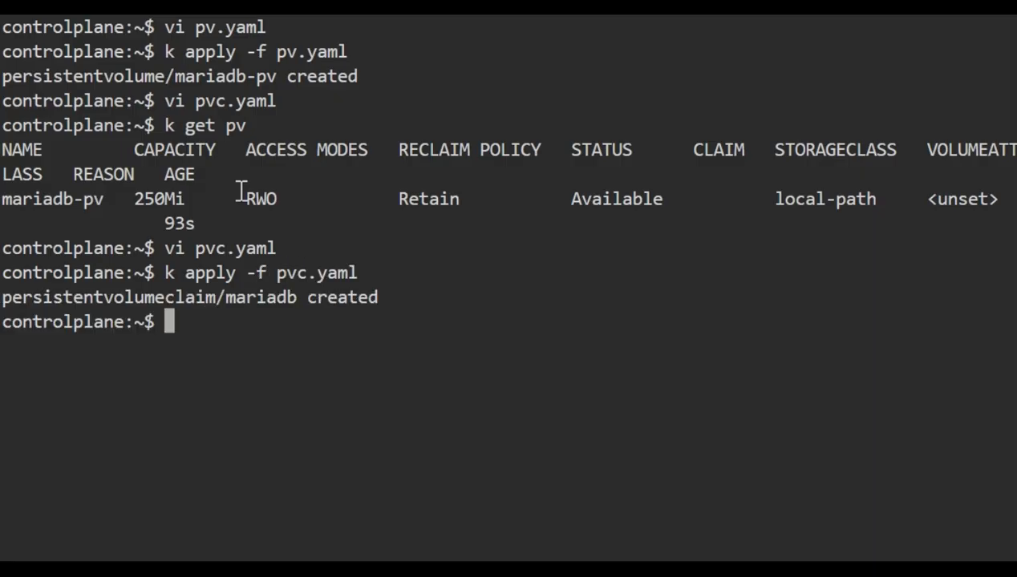
type("clear")
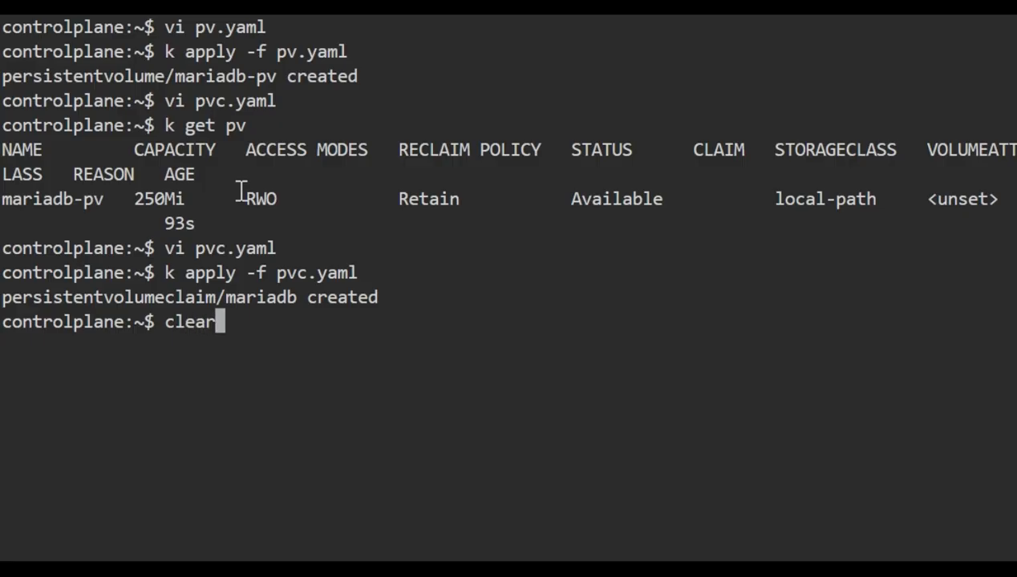
Step: Clear the screen and list claims in mariadb, showing mariadb Bound to mariadb-pv at 250Mi
key("Return")
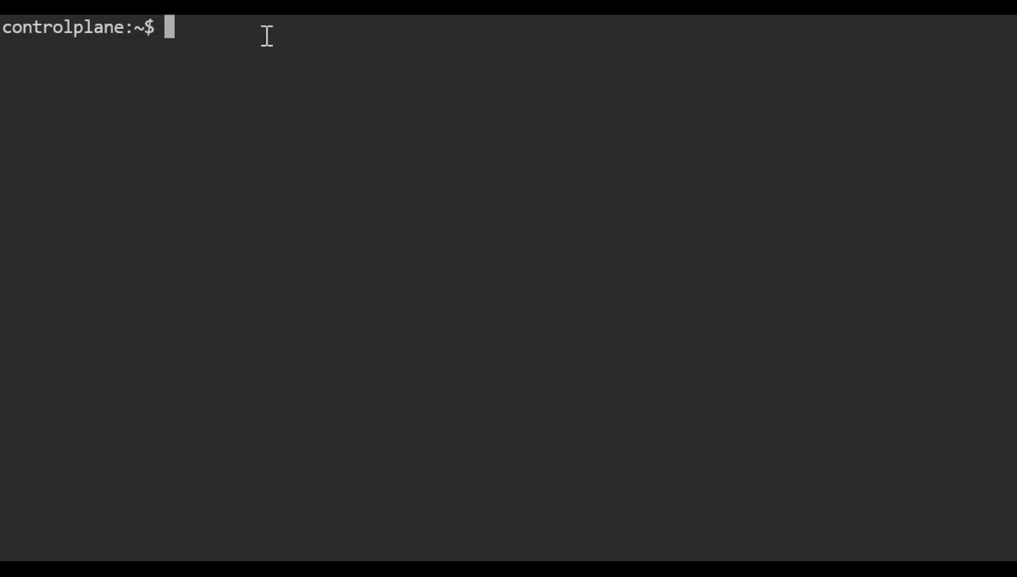
type("k pv")
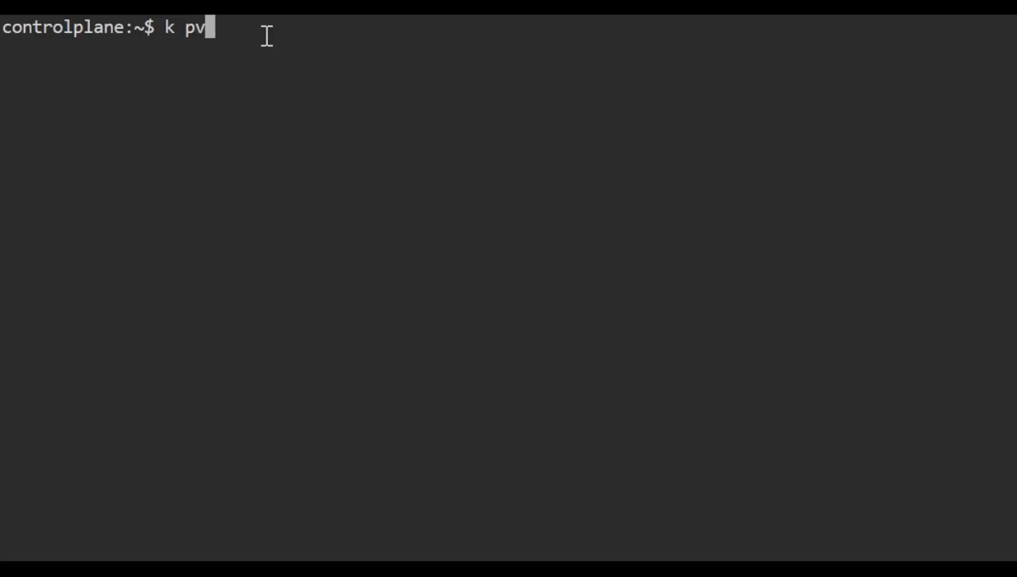
key("BackSpace")
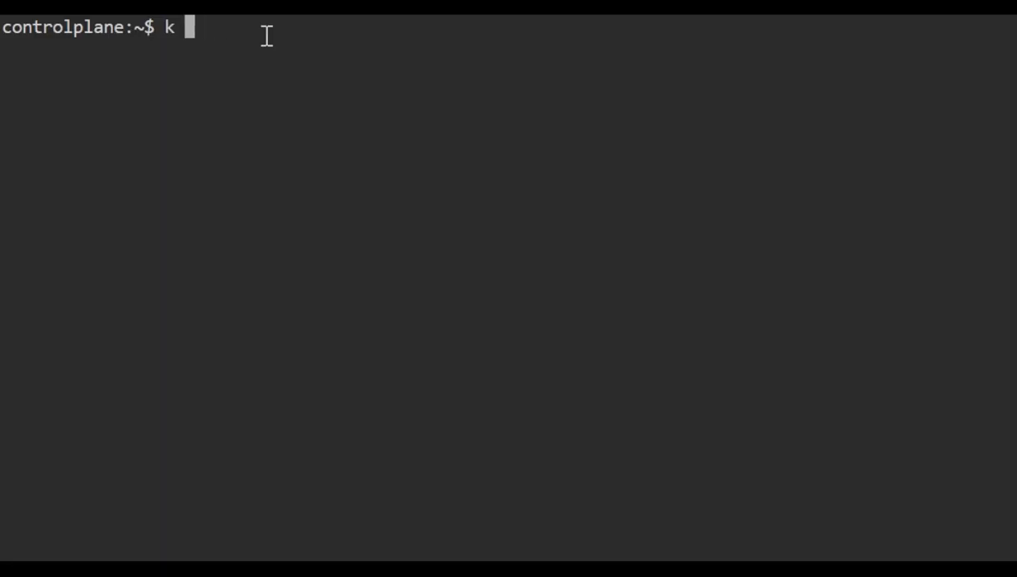
type("get")
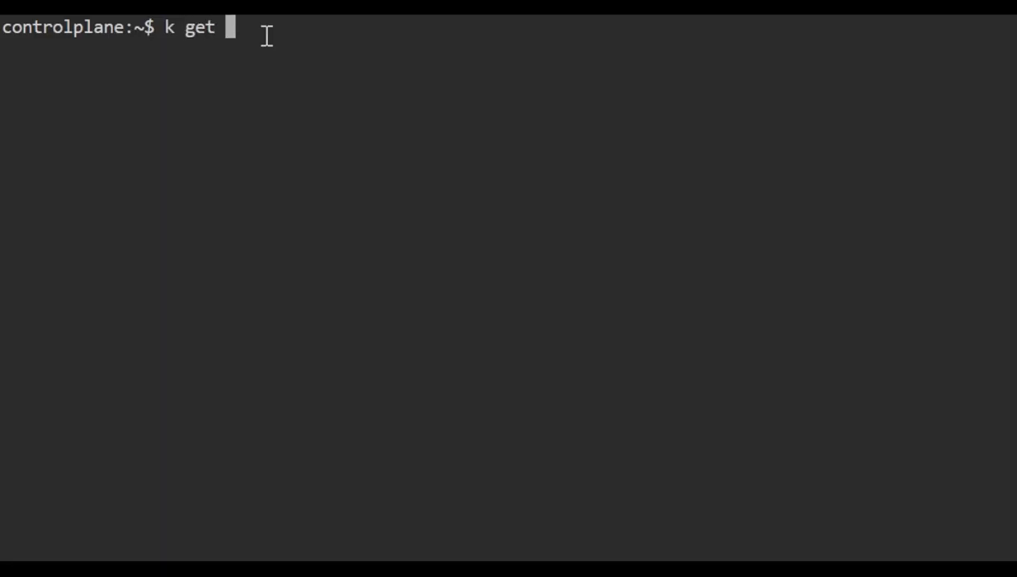
type("pvc")
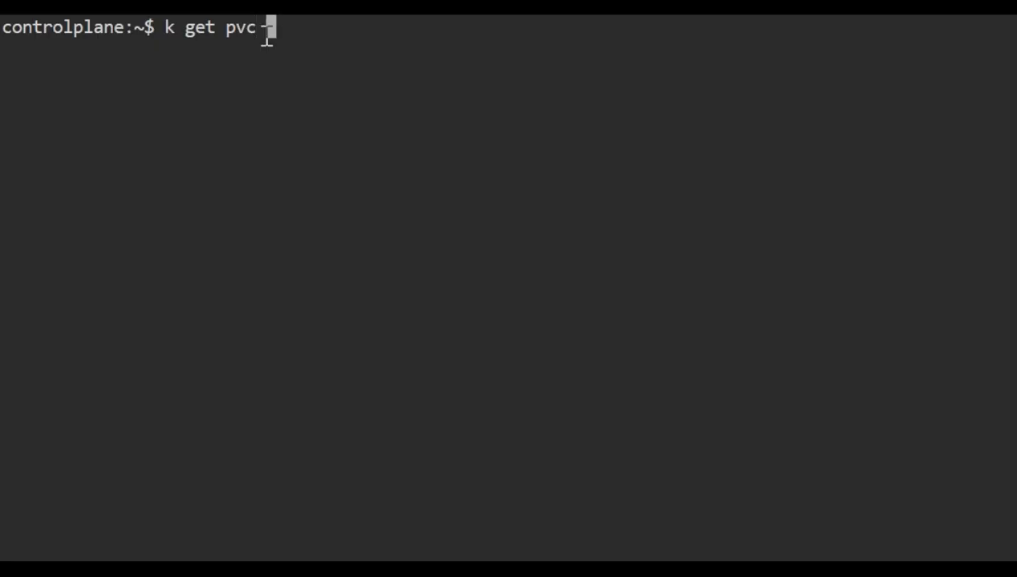
type("-n mariadb")
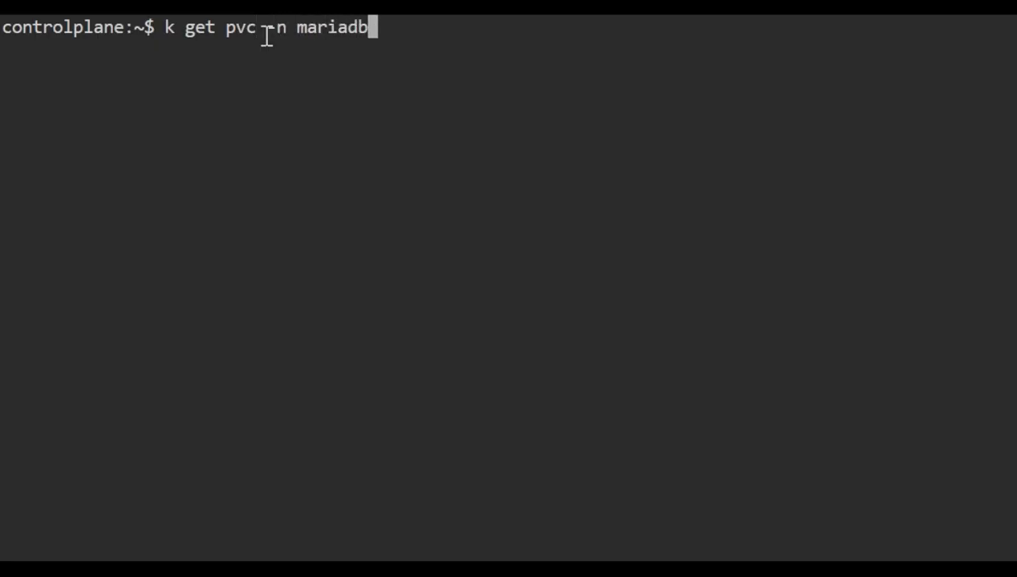
key("Return")
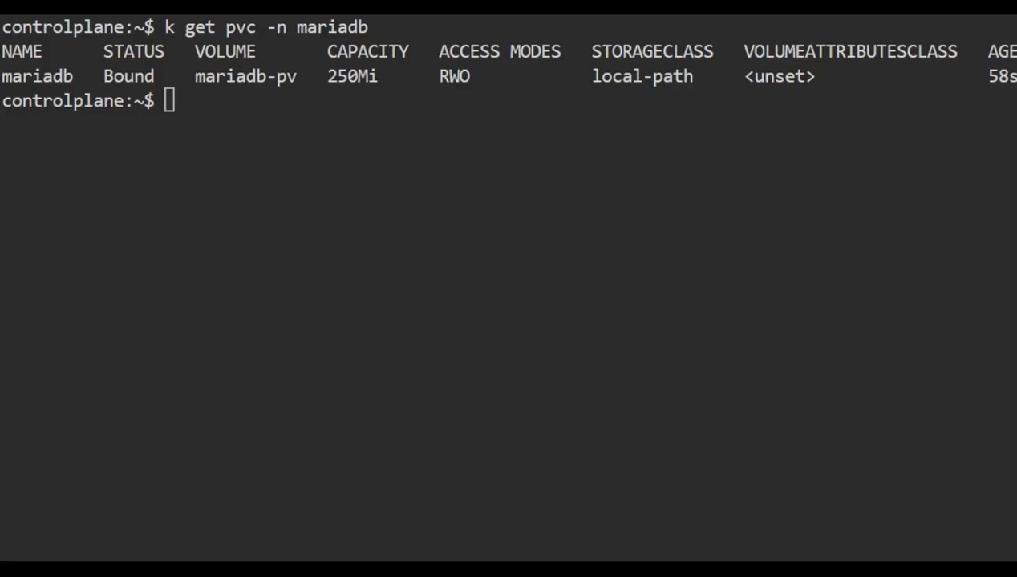
type("vi")
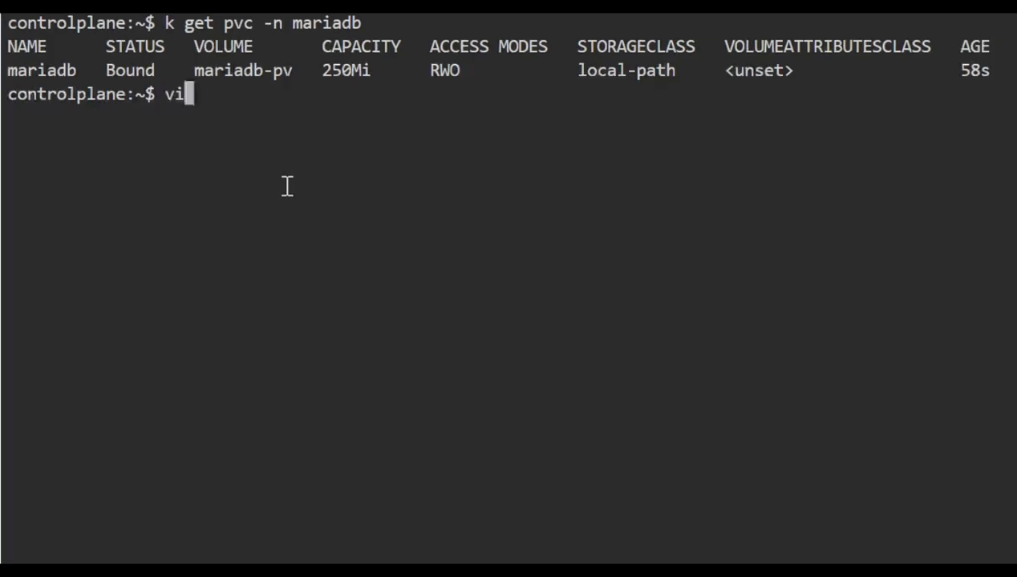
Step: Open dep.yaml and inspect the mariadb-vol mount at /var/lib/mysql from claim mariadb
type("dep.yaml")
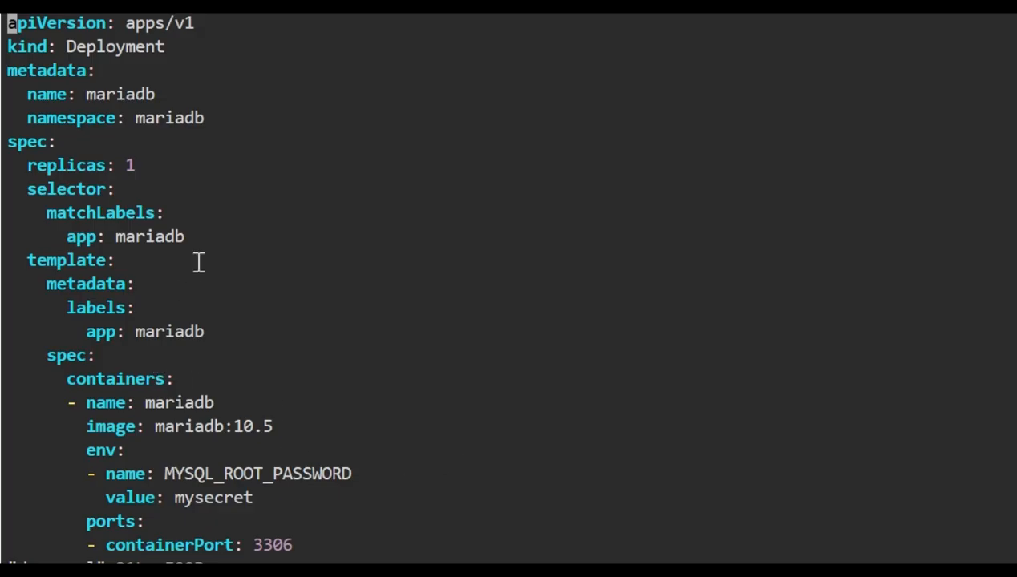
mouse_move(309, 519)
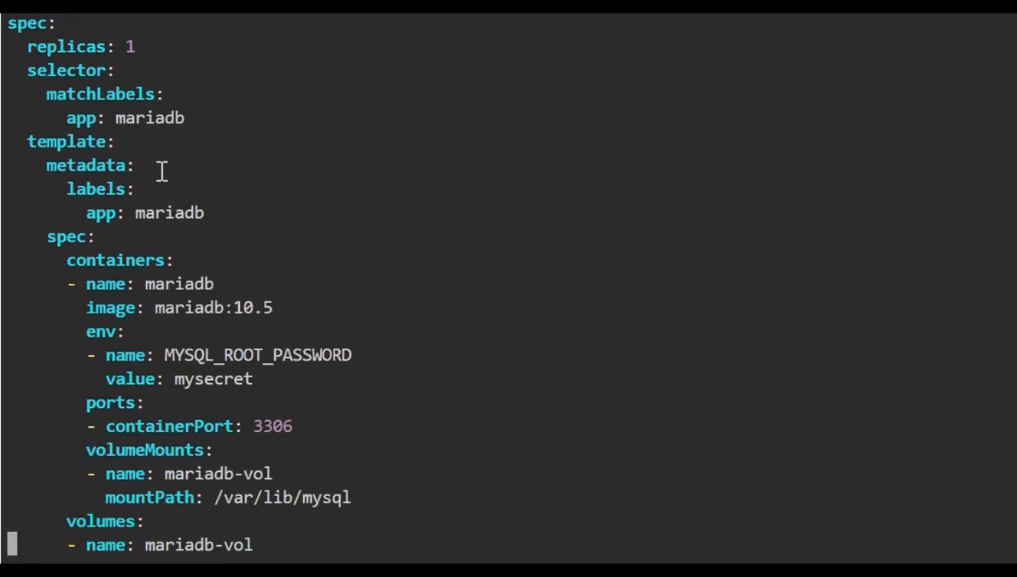
scroll("down", 3)
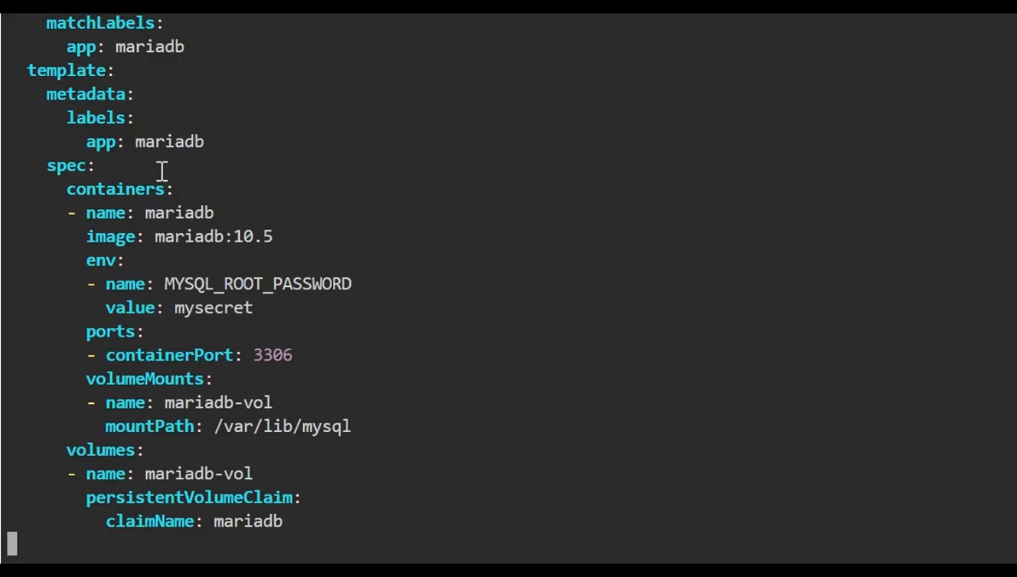
double_click(100, 450)
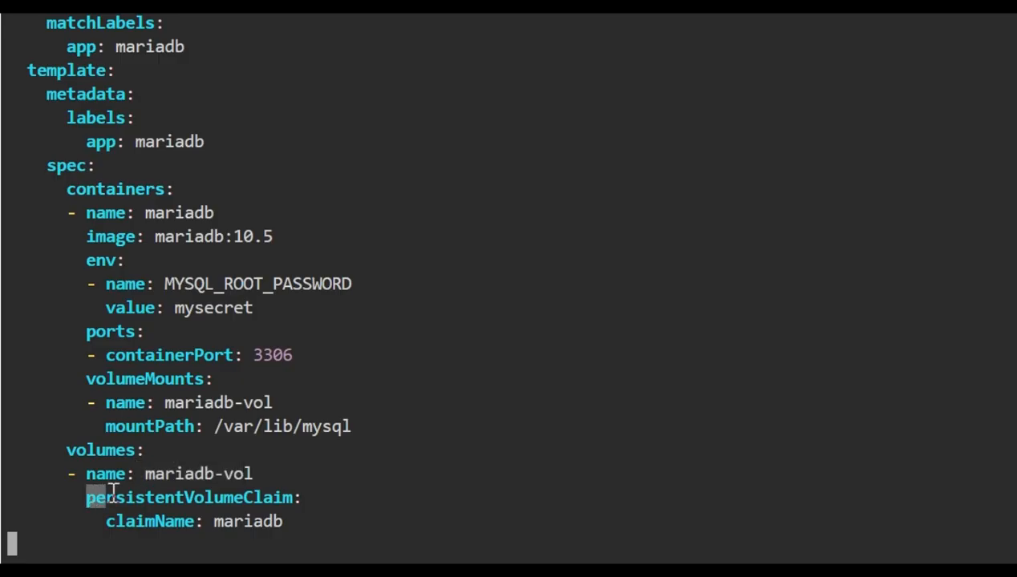
double_click(191, 497)
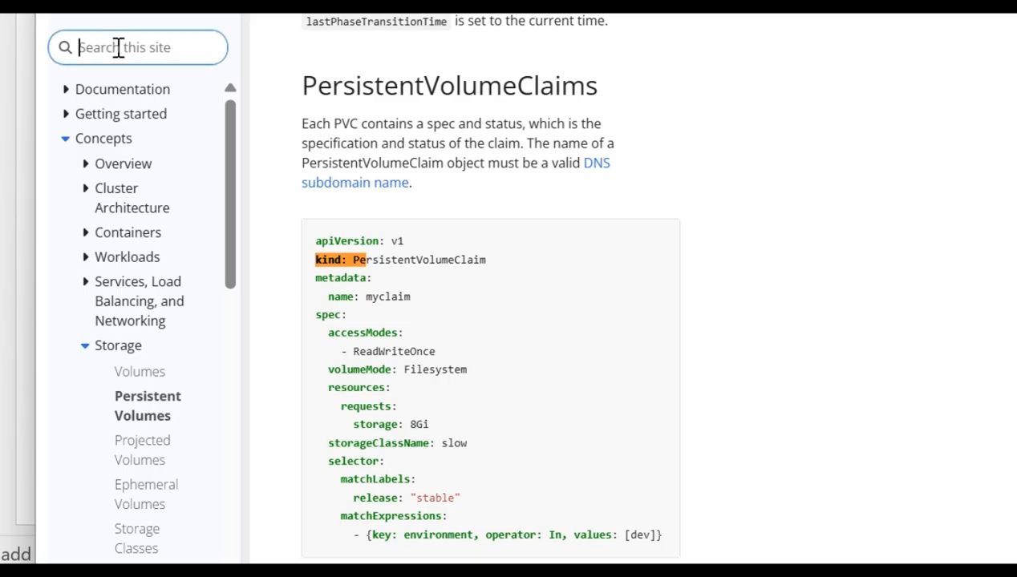
Step: Search the docs for 'deployment with pvc' and open the PersistentVolume storage pod guide
type("deploym")
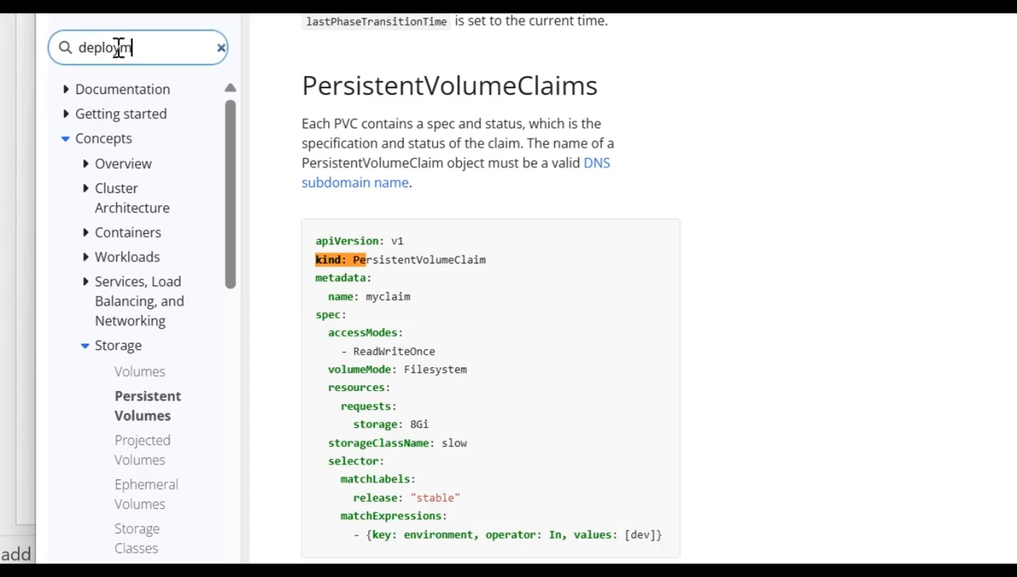
type("ent with p")
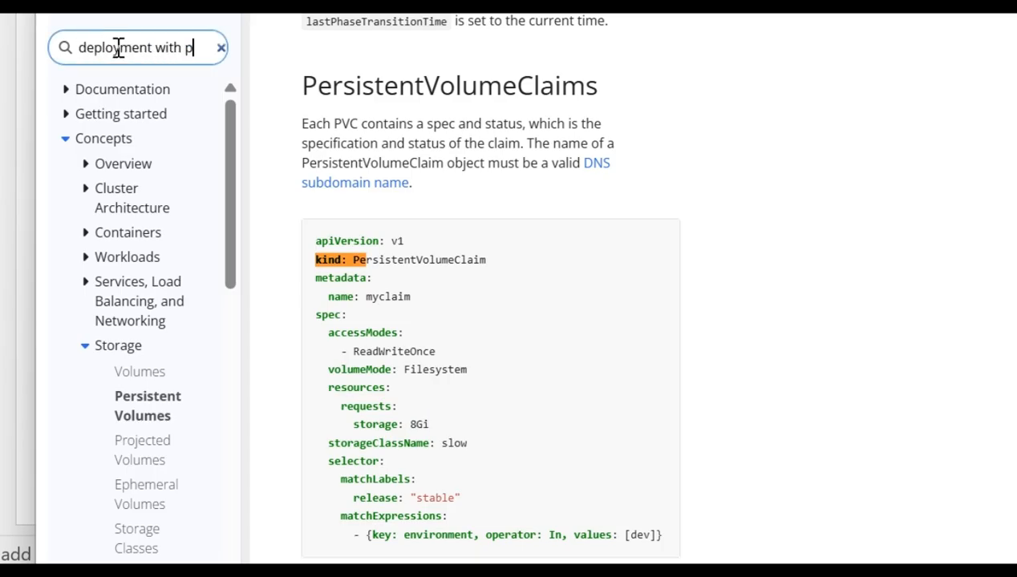
type("vc")
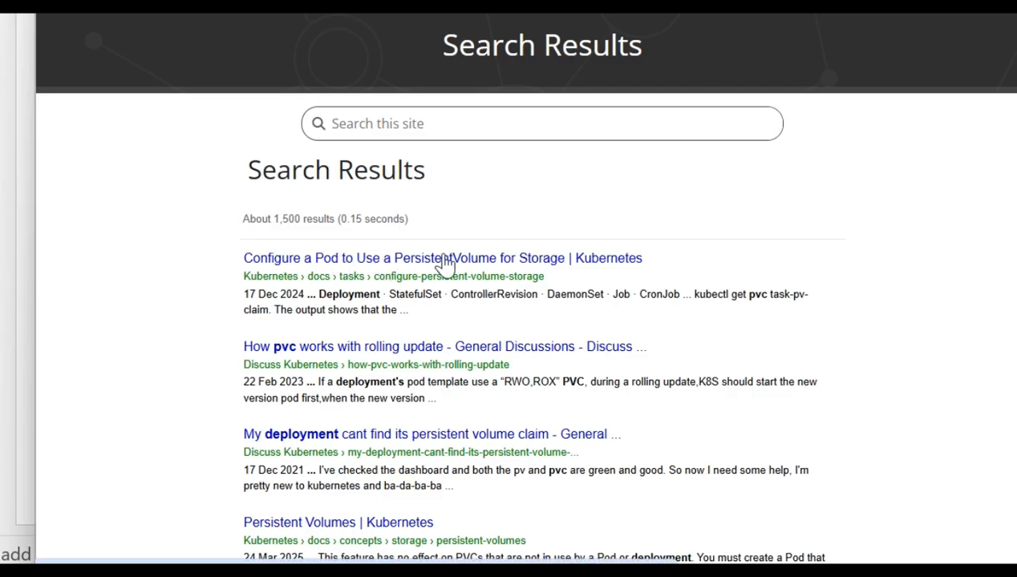
left_click(441, 257)
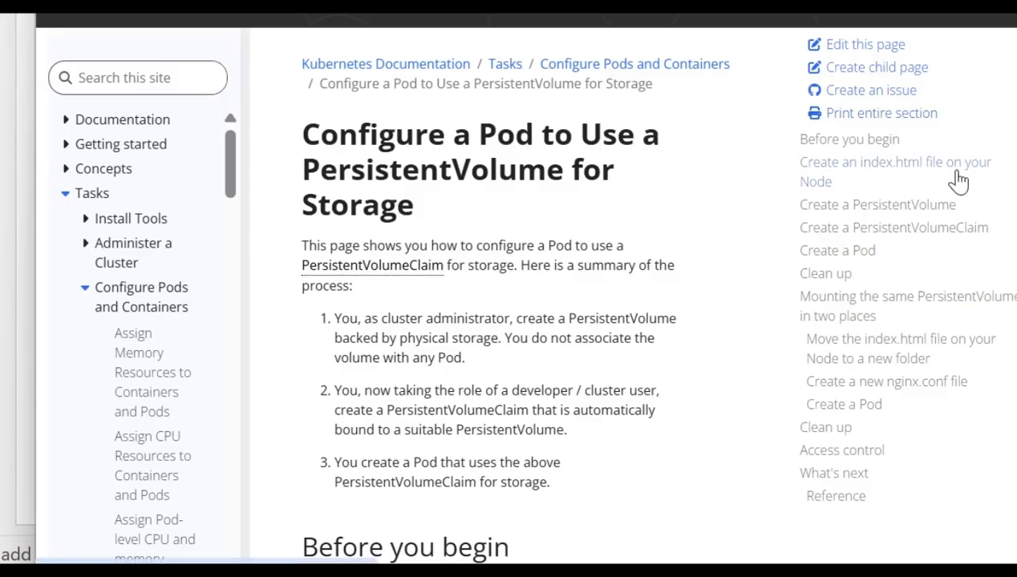
Step: Scroll to the pv-pod.yaml example and select its volumes block
left_click(895, 170)
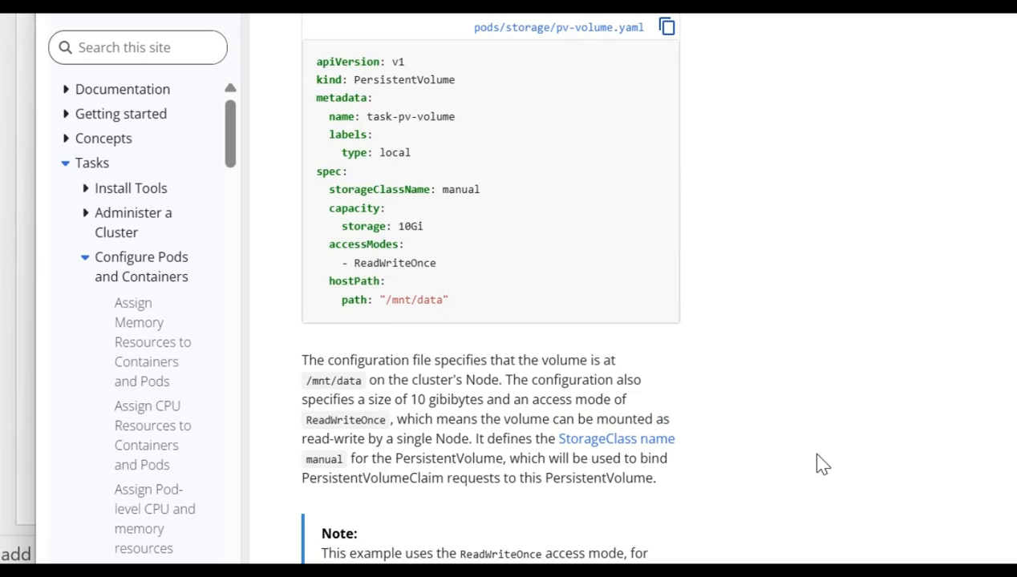
scroll("down", 3)
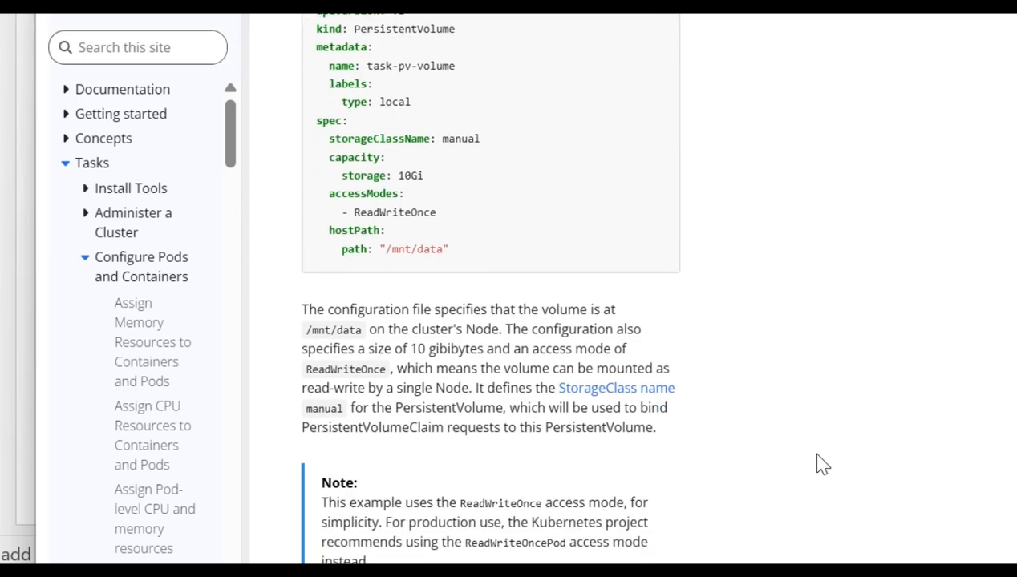
scroll("down", 3)
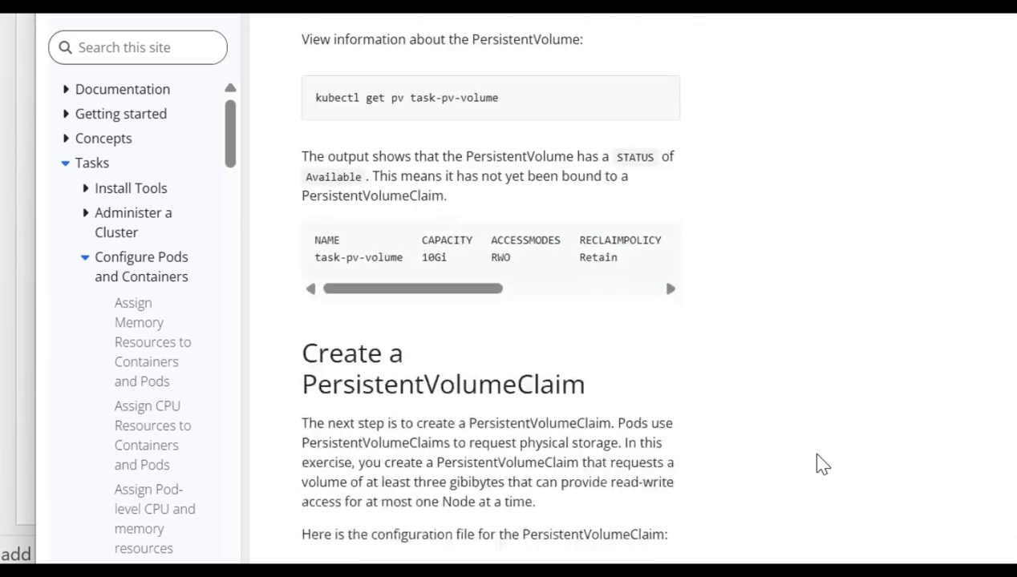
scroll("down", 3)
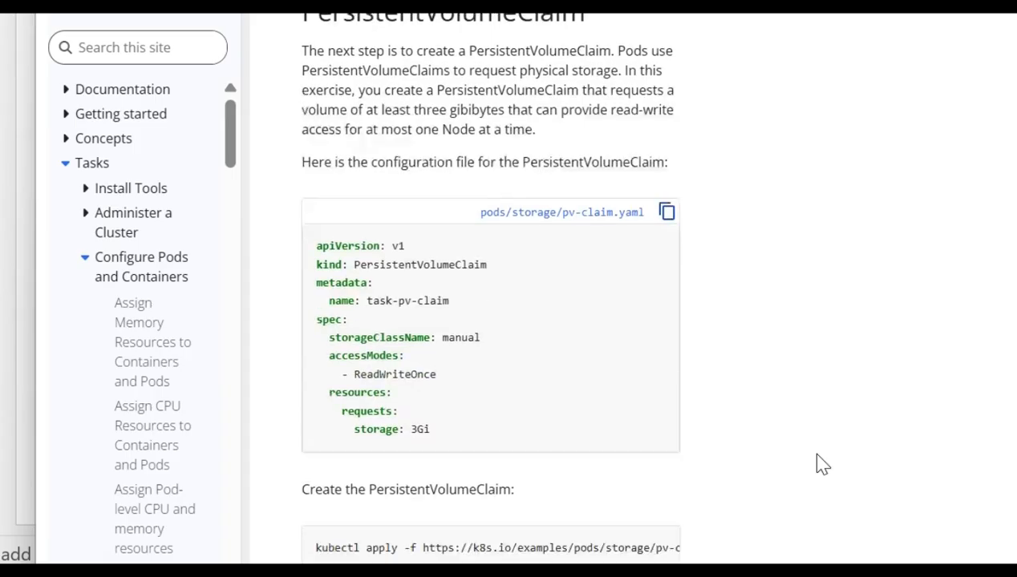
scroll("down", 3)
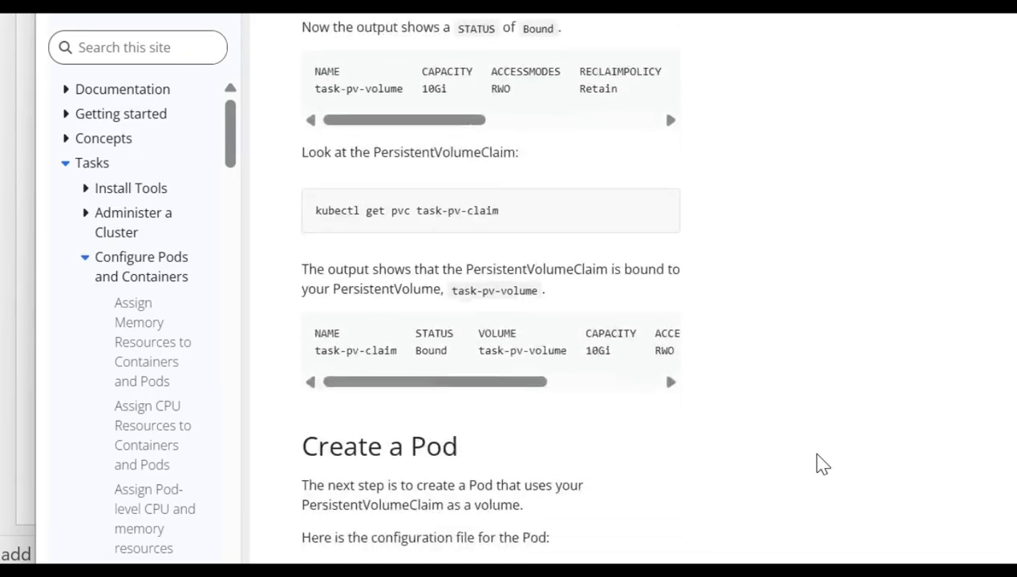
scroll("down", 3)
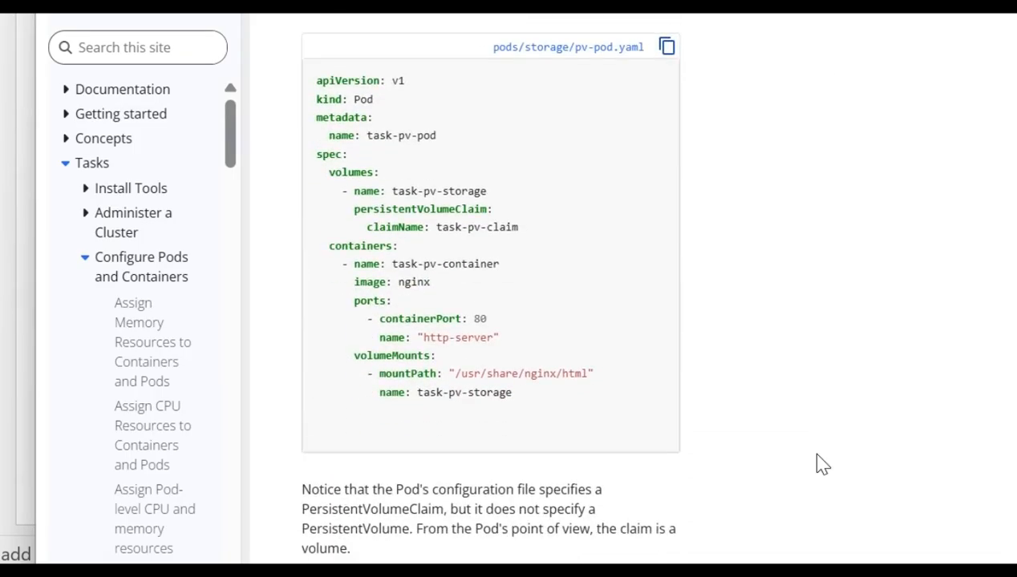
scroll("down", 3)
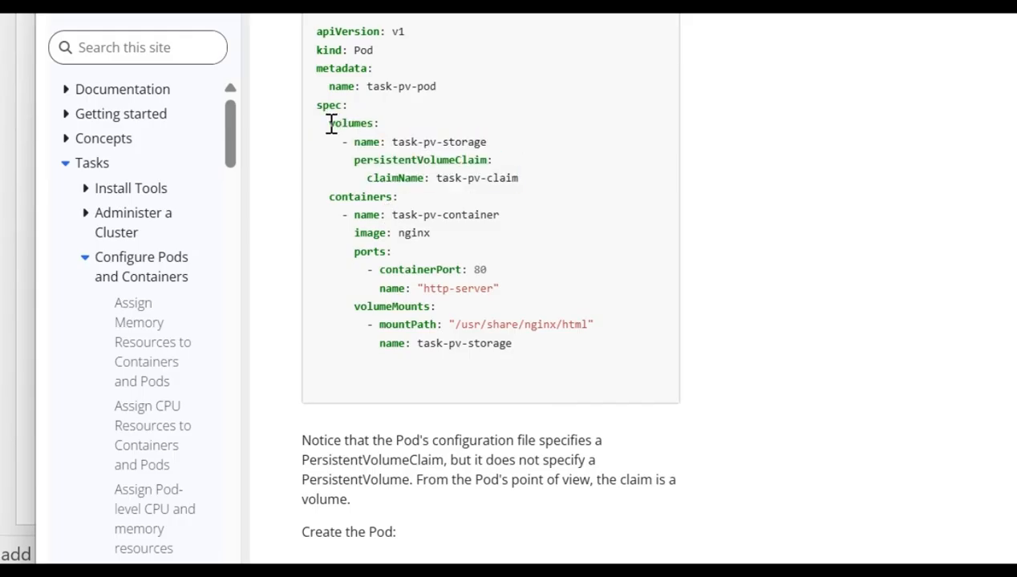
left_click_drag(329, 123, 519, 178)
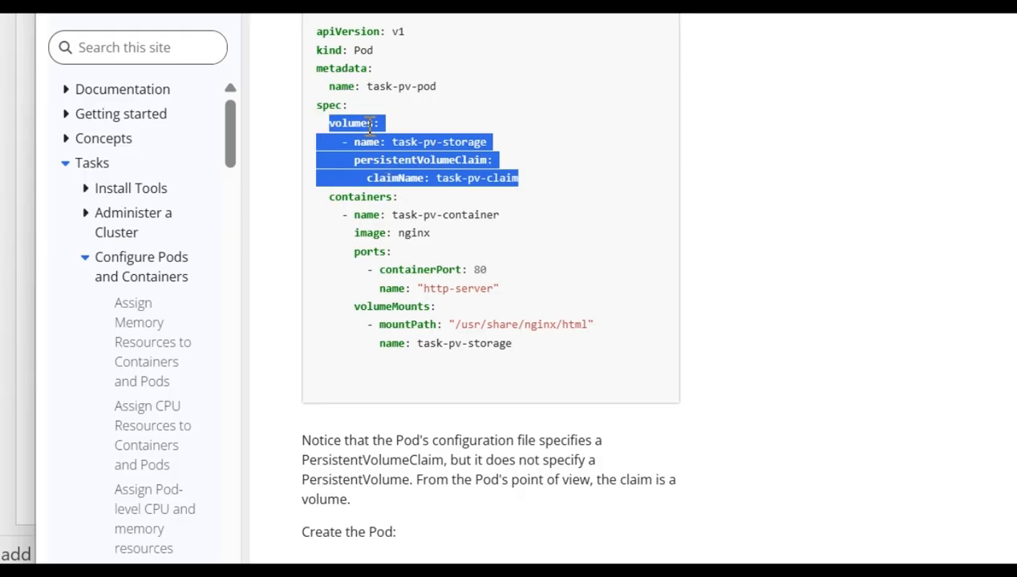
key("Alt+Tab")
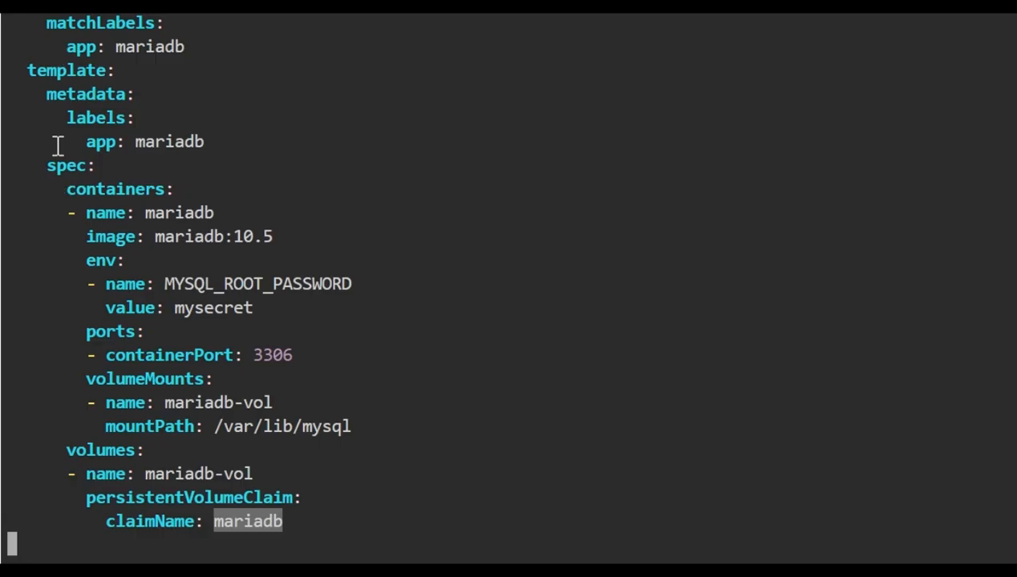
double_click(66, 166)
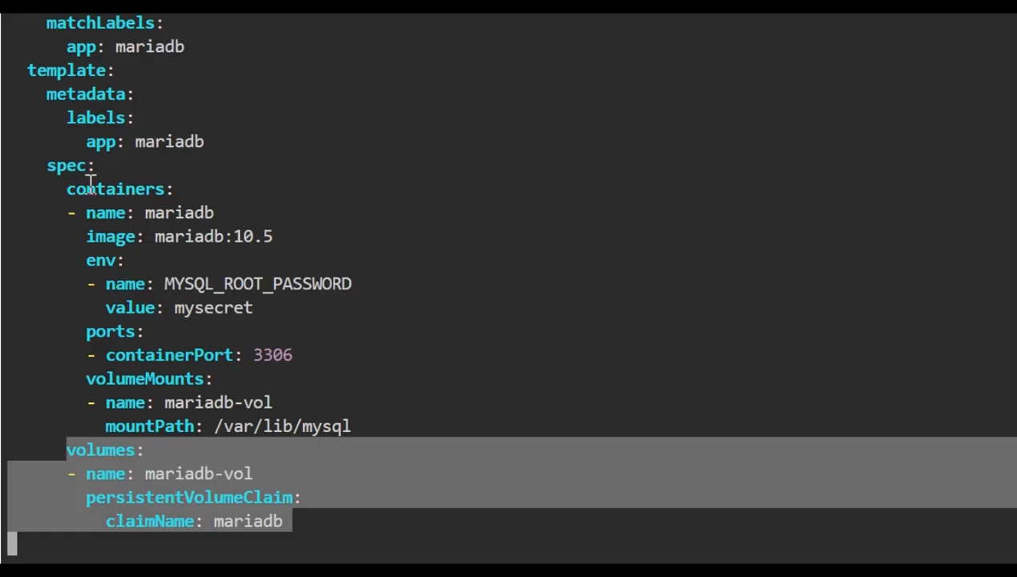
mouse_move(100, 531)
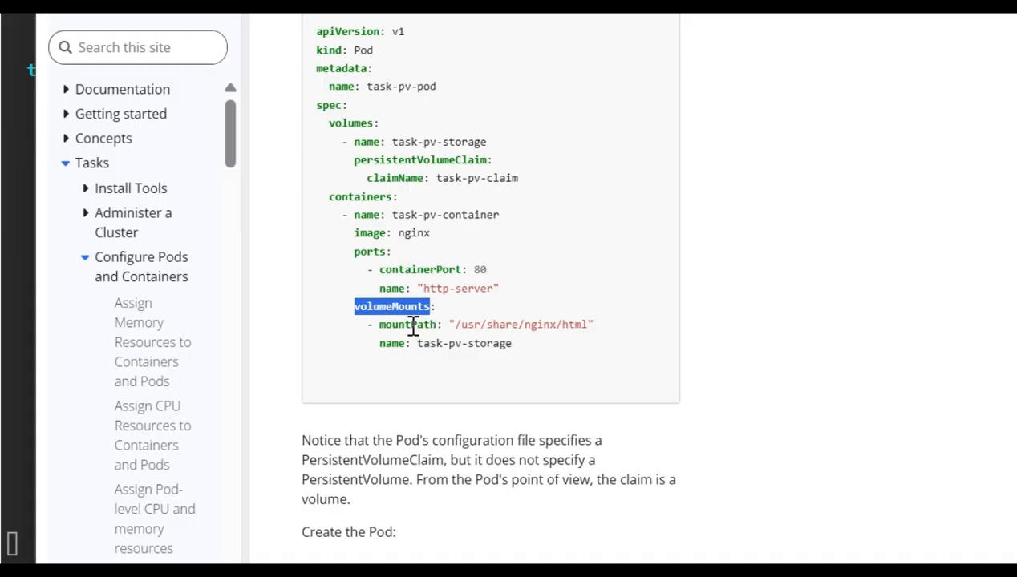
mouse_move(421, 344)
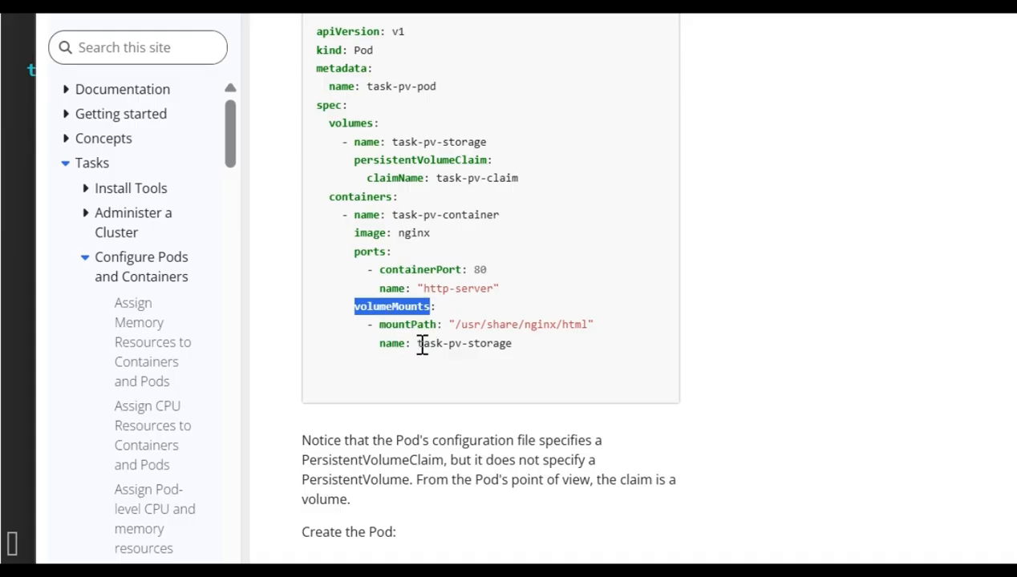
double_click(464, 344)
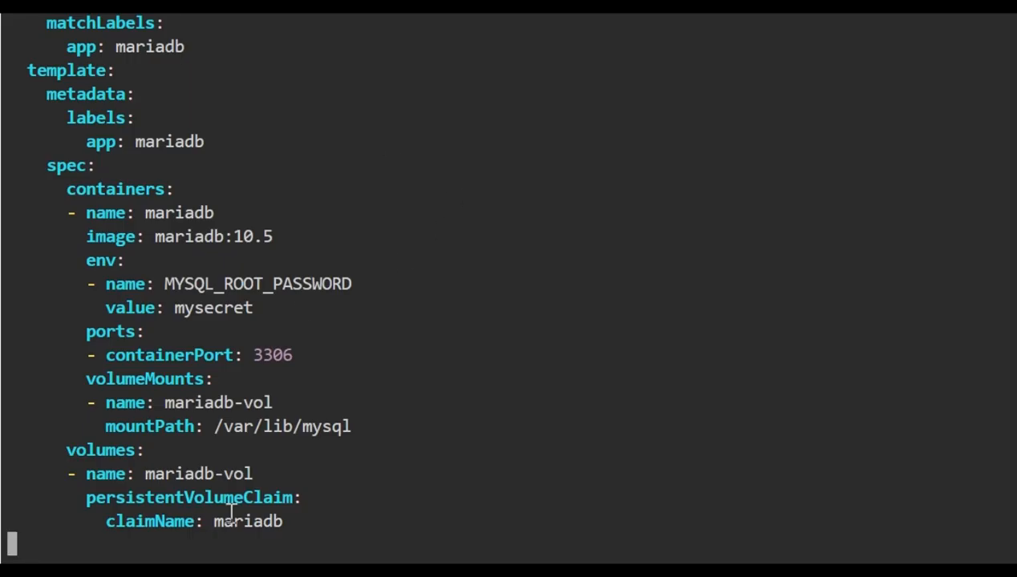
Step: Confirm claimName: mariadb in dep.yaml, then save and quit vi
double_click(247, 521)
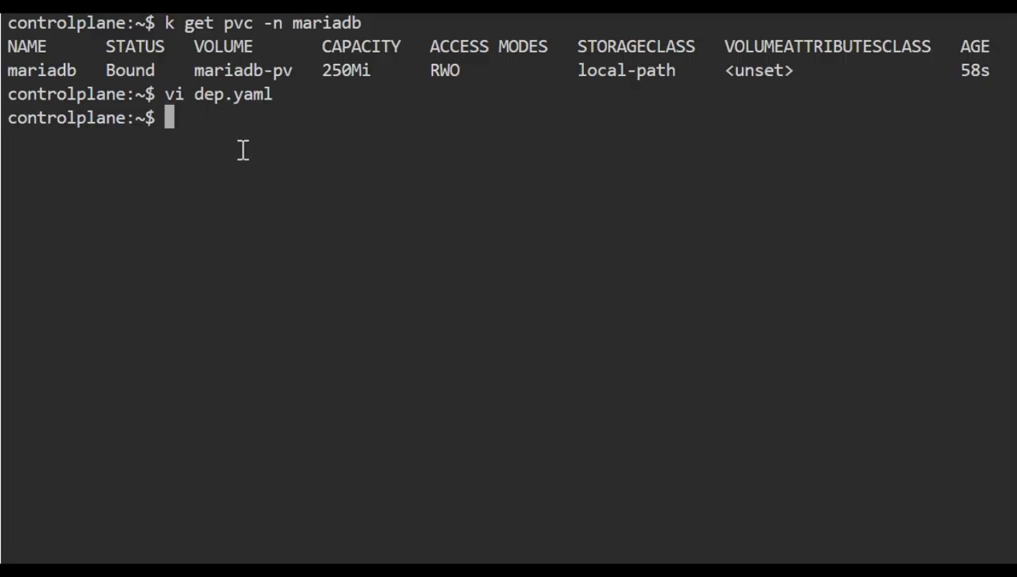
Step: Apply dep.yaml and check the mariadb deployment and pods in namespace mariadb
type("k apply")
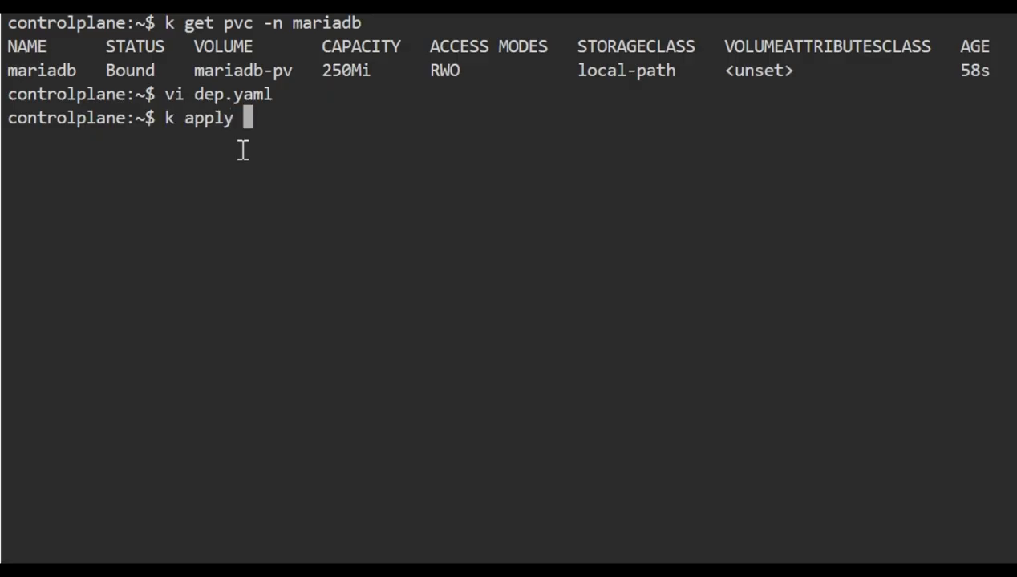
type("-f dep.yaml")
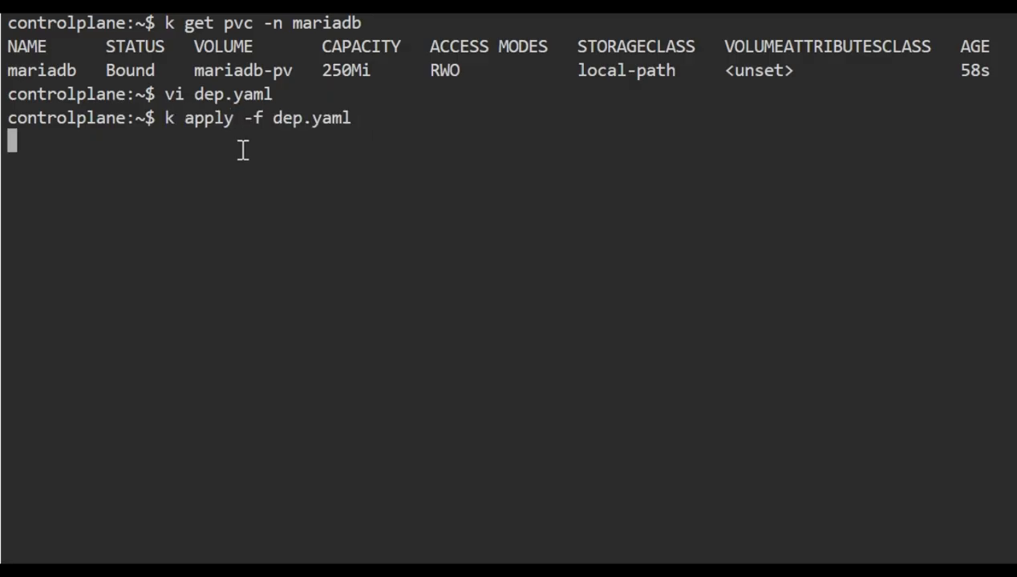
type("k ge")
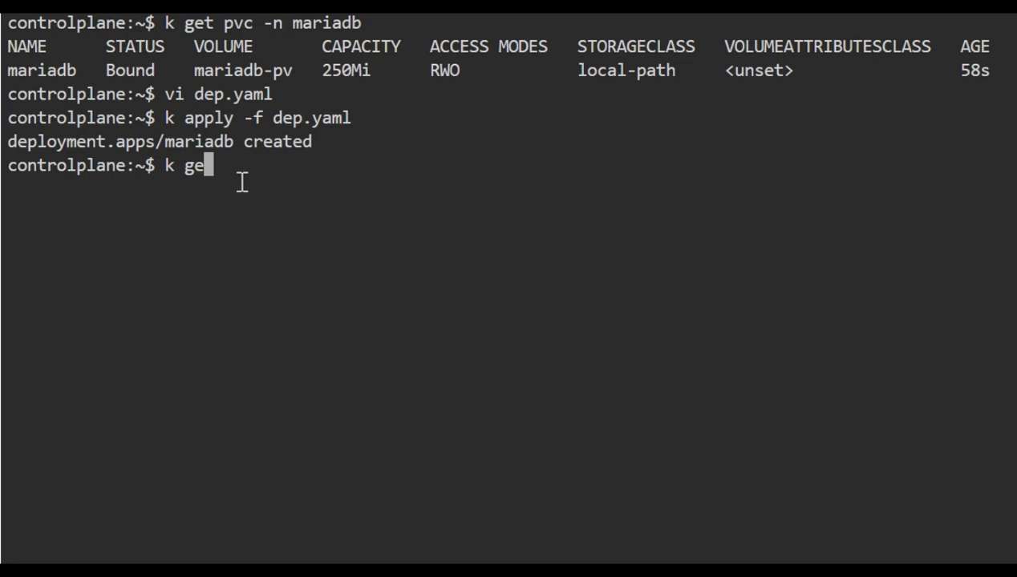
type("t")
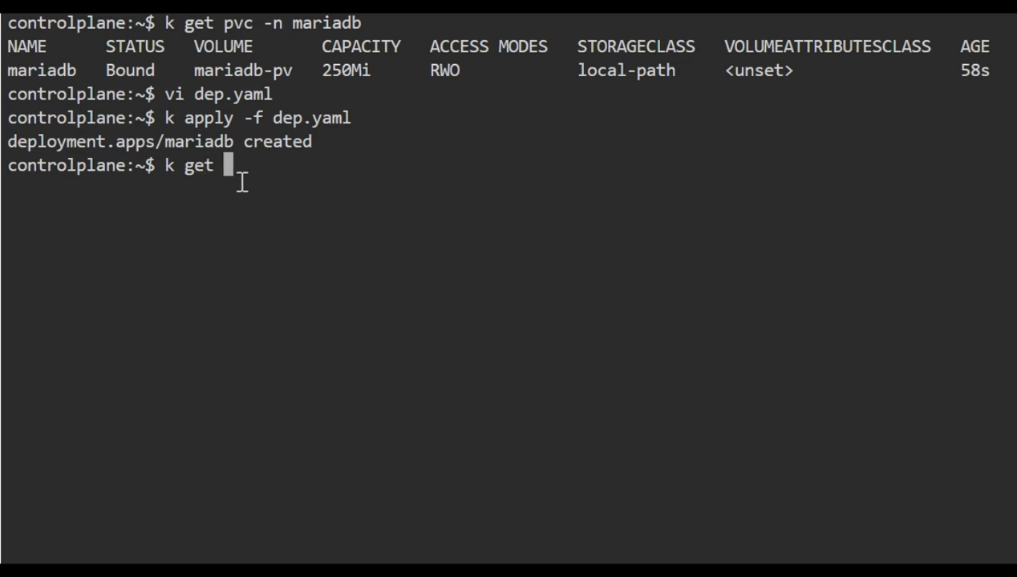
type("deployment -n")
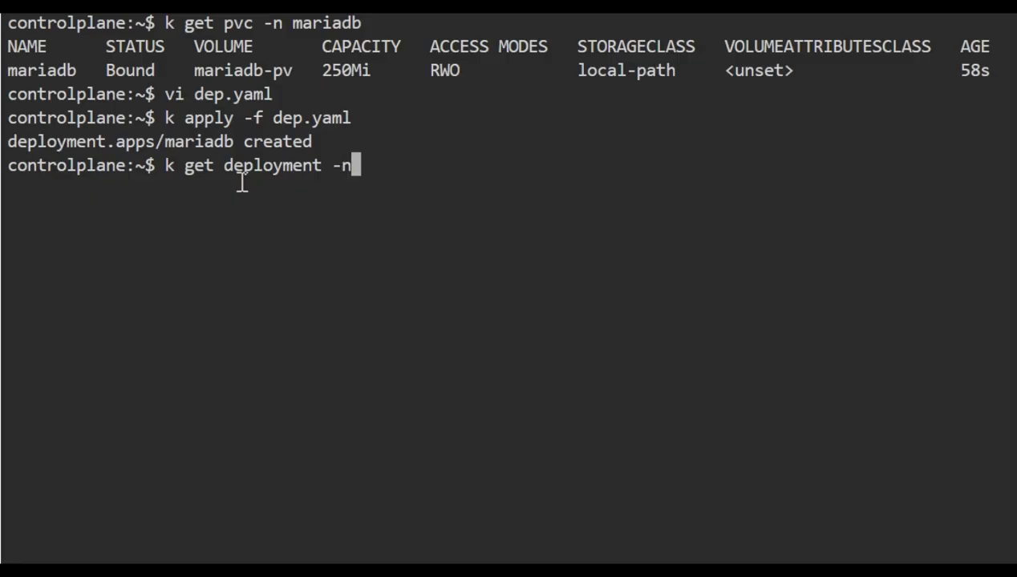
type("mariadb")
type("k get")
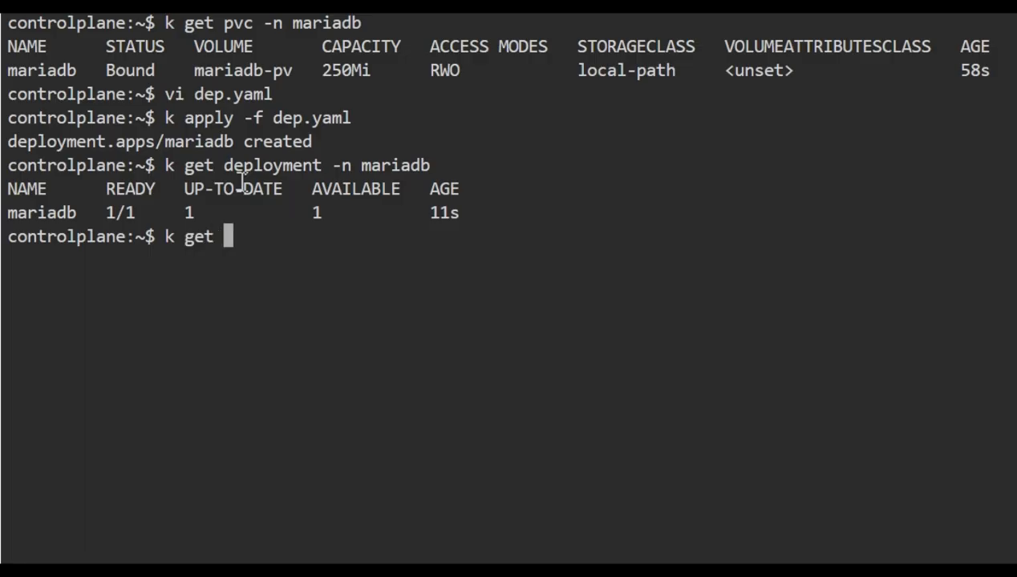
type("po -n mariadb")
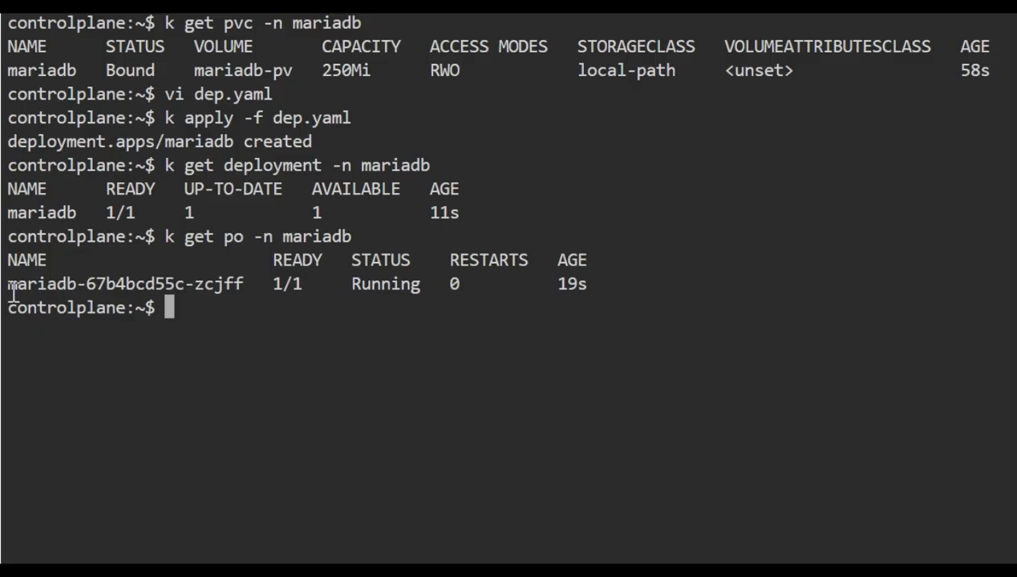
mouse_move(371, 363)
type("k get pvc -n mariadb")
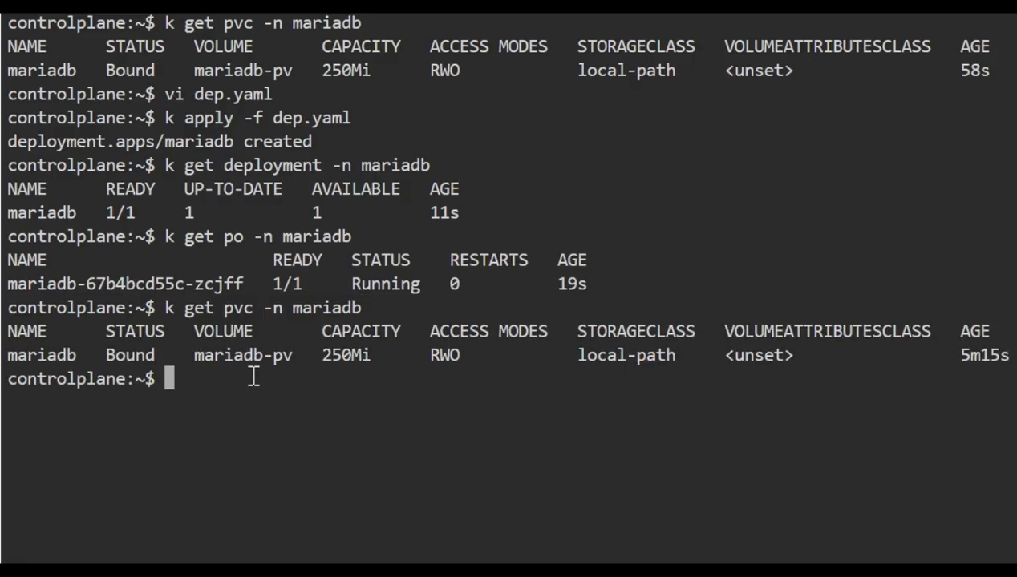
mouse_move(66, 542)
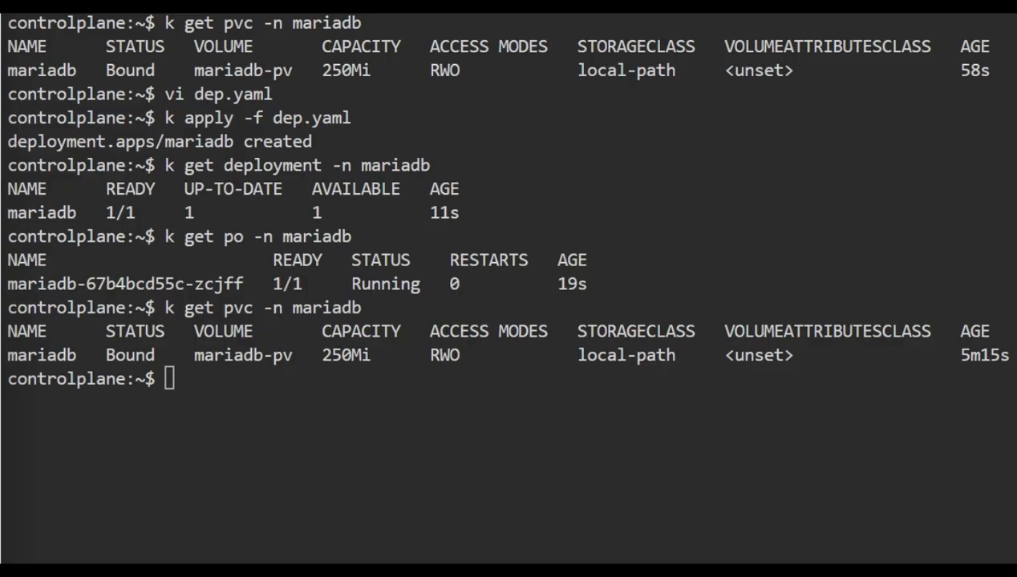
mouse_move(248, 390)
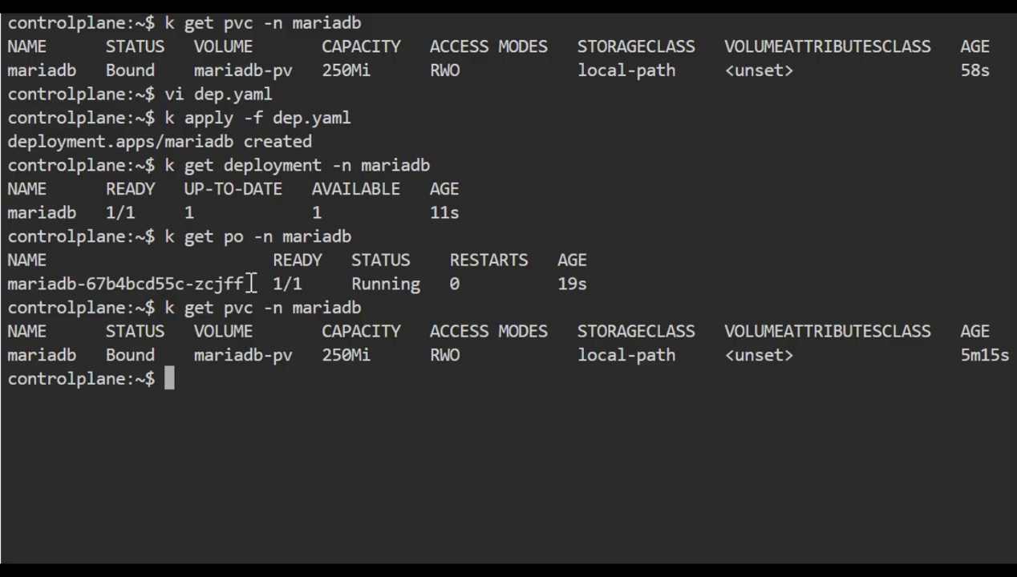
Step: Describe pod mariadb-67b4bcd55c-zcjff in mariadb to check its claim and container start
double_click(124, 284)
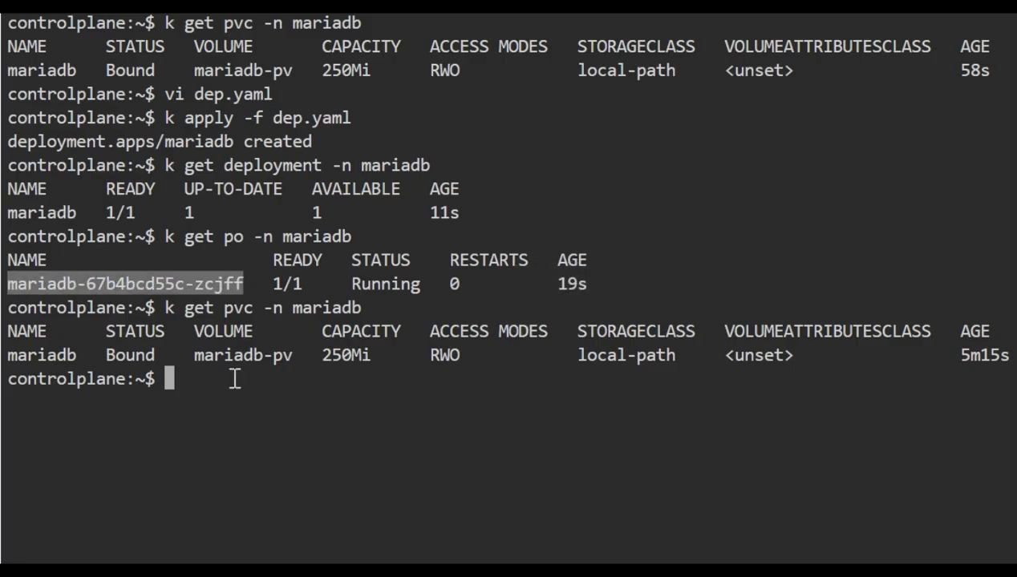
type("k describ")
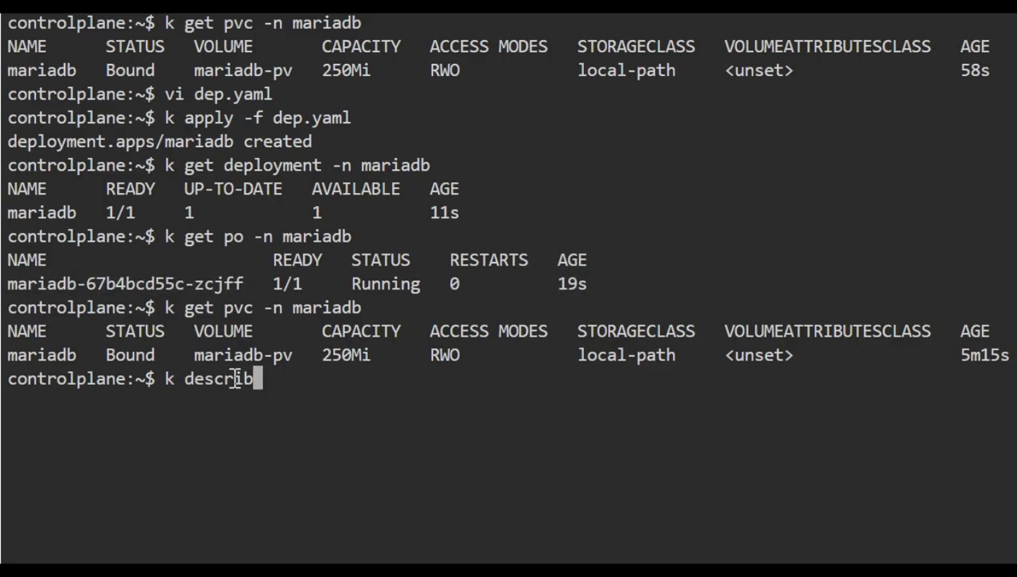
type("e po mariadb-67b4bcd55c-zcjff")
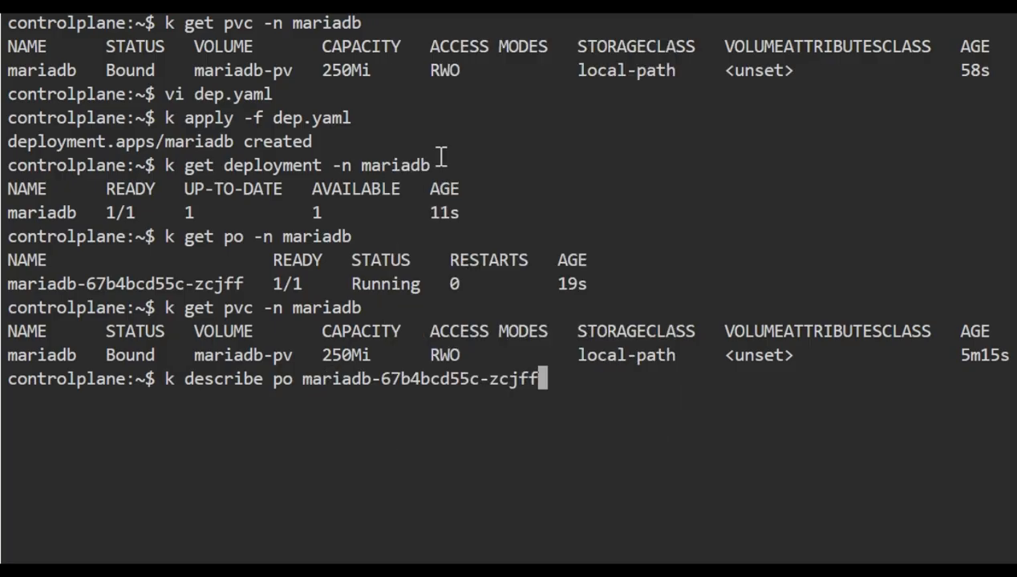
type("-n maria")
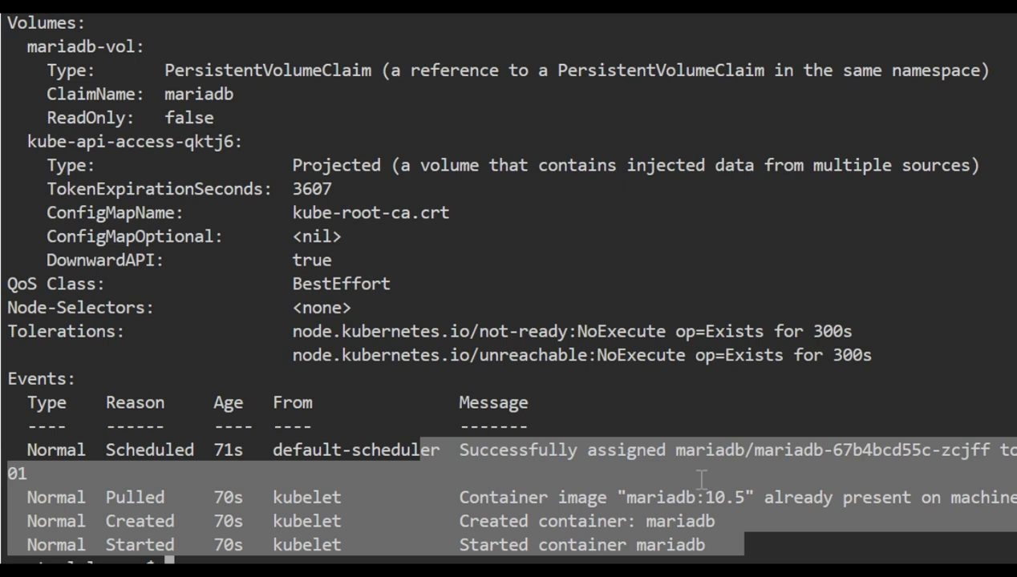
mouse_move(639, 531)
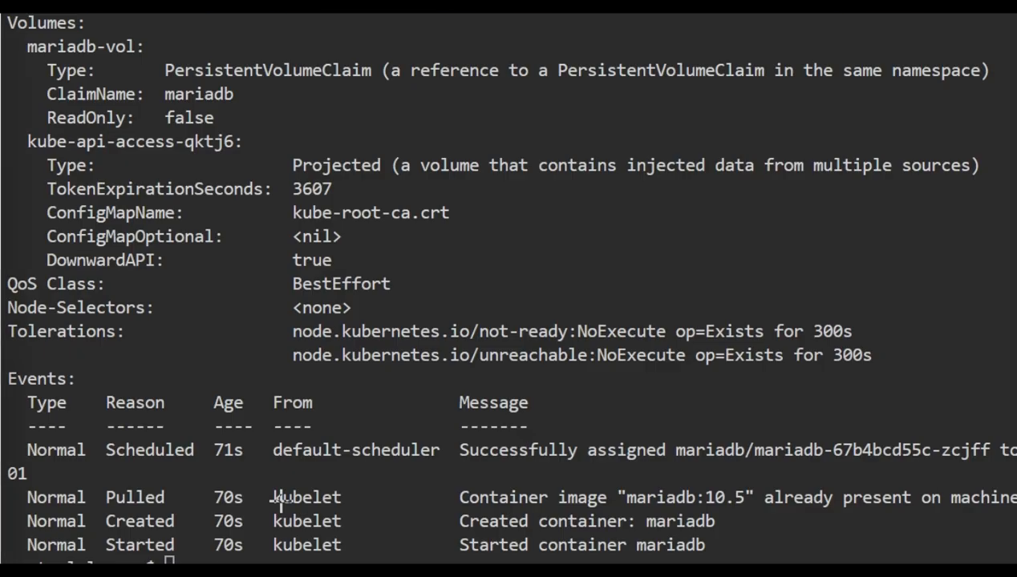
mouse_move(20, 405)
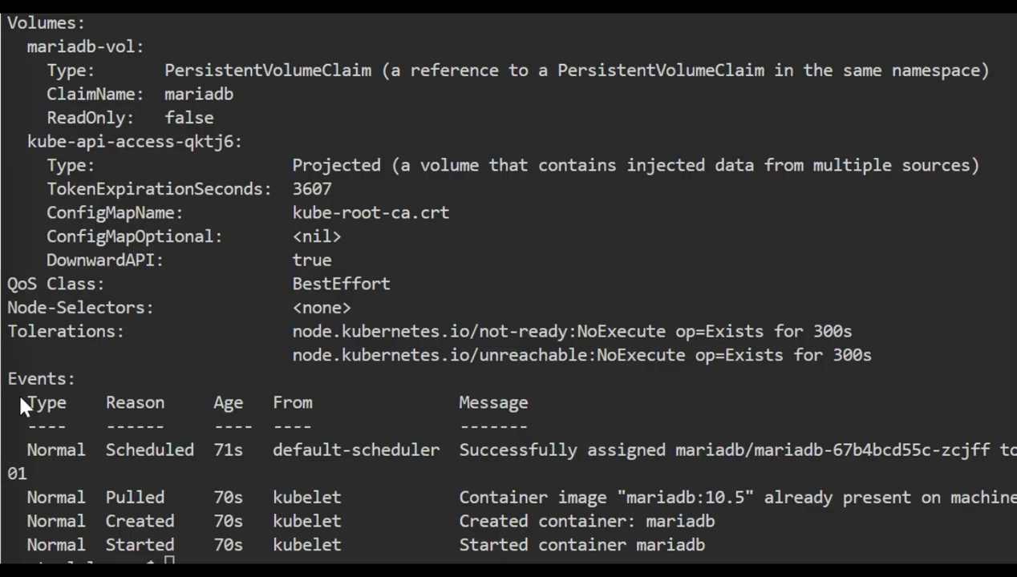
mouse_move(480, 486)
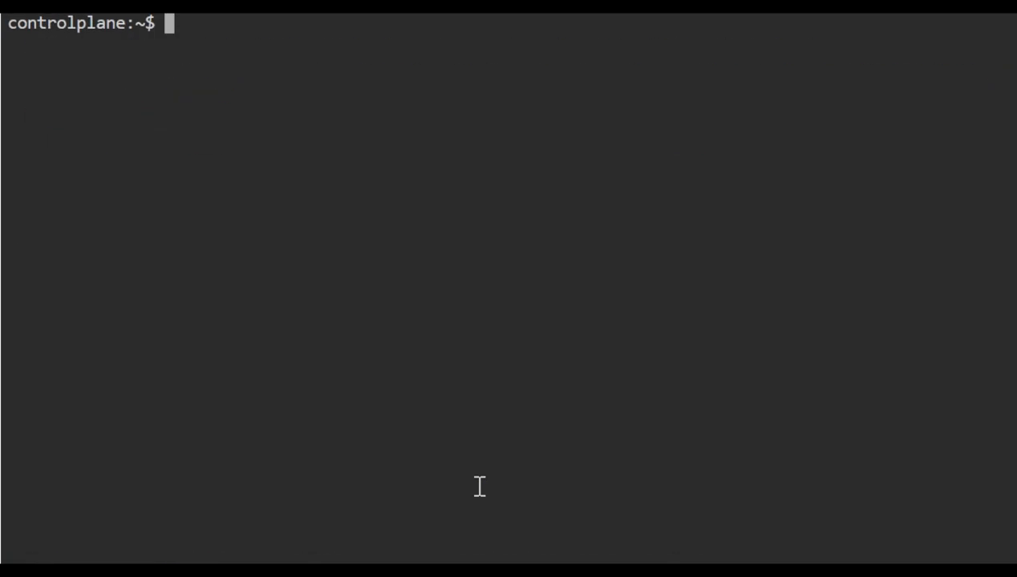
type("k describe po mariadb-67b4bcd55c-zcjff -n mariadb")
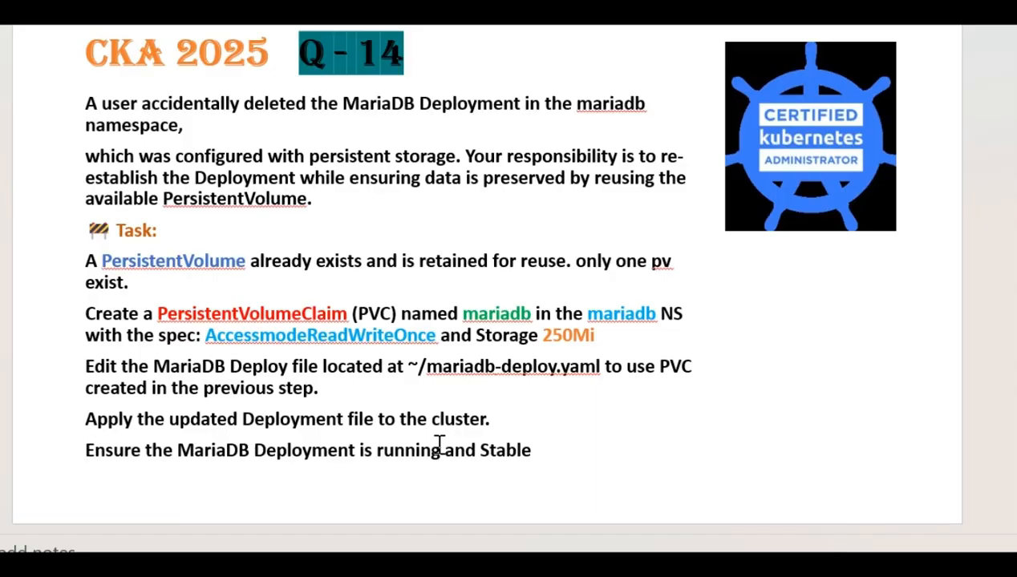
mouse_move(455, 473)
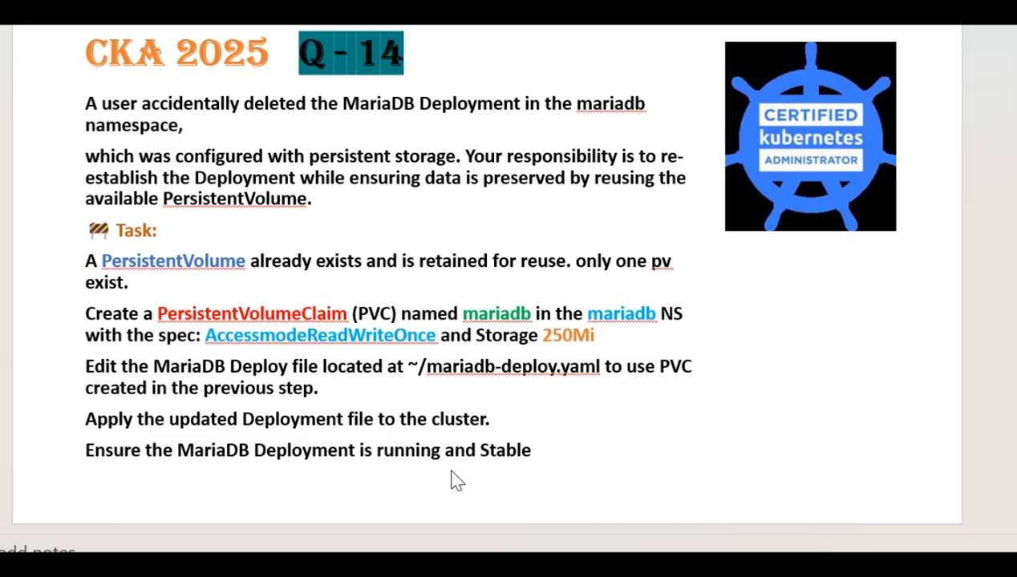